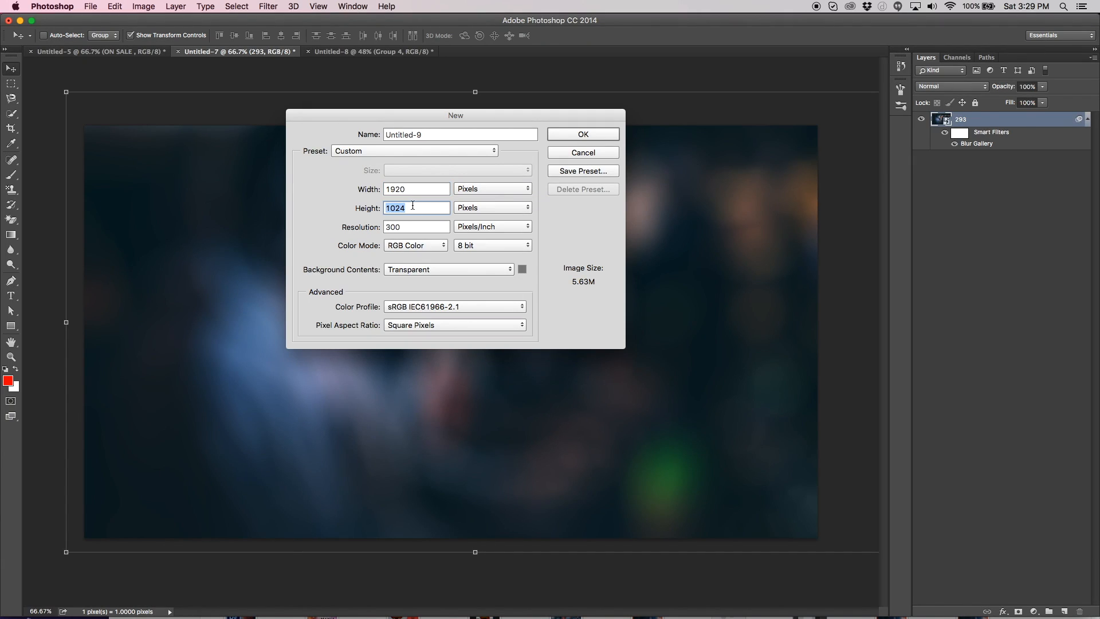
mouse_move(416, 207)
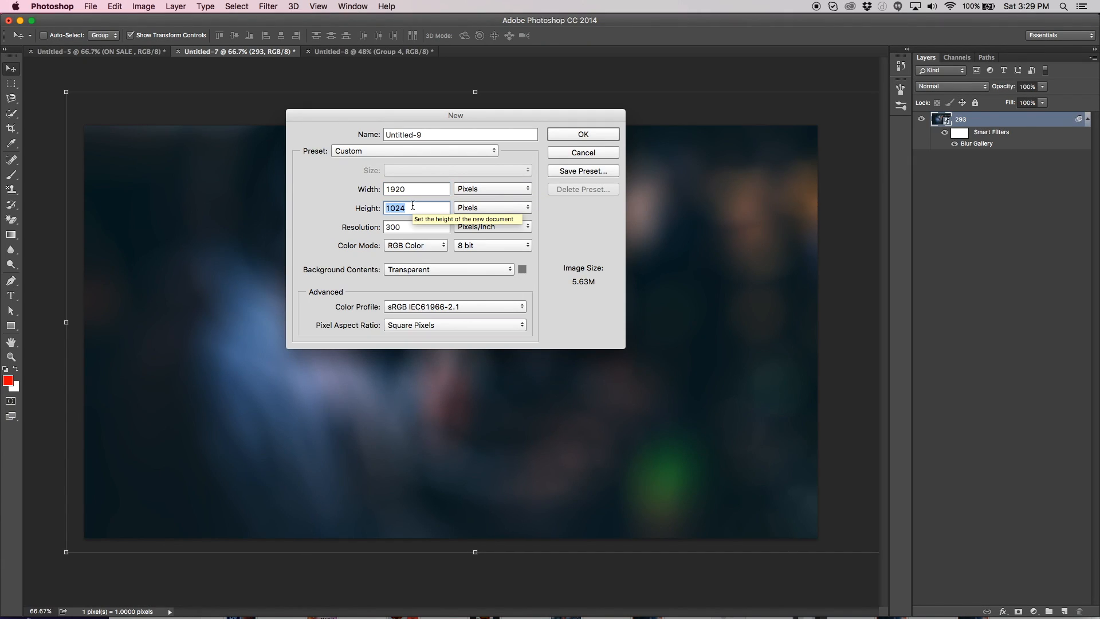
- Create a new 1920 × 1080 px, 300 ppi, RGB 8-bit document with a transparent background
type("1080")
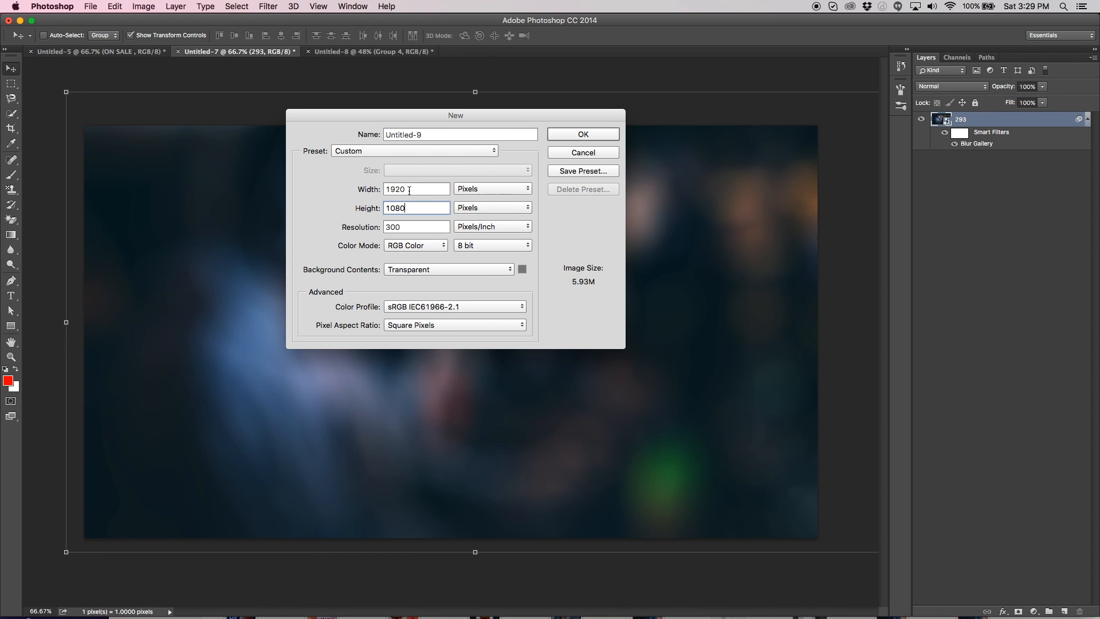
left_click_drag(455, 114, 499, 127)
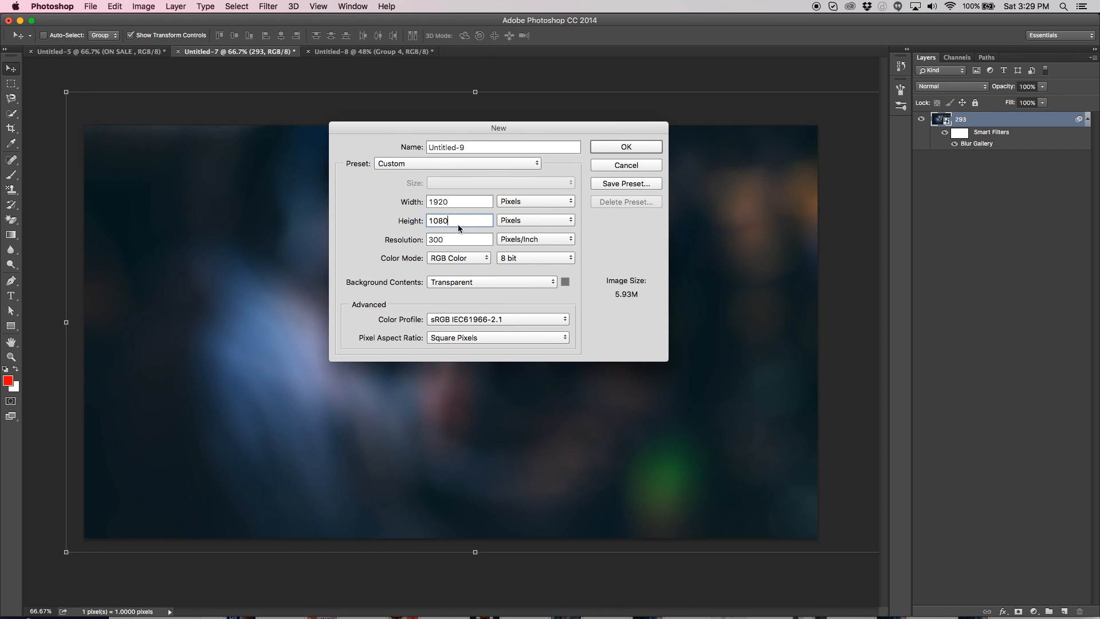
mouse_move(469, 235)
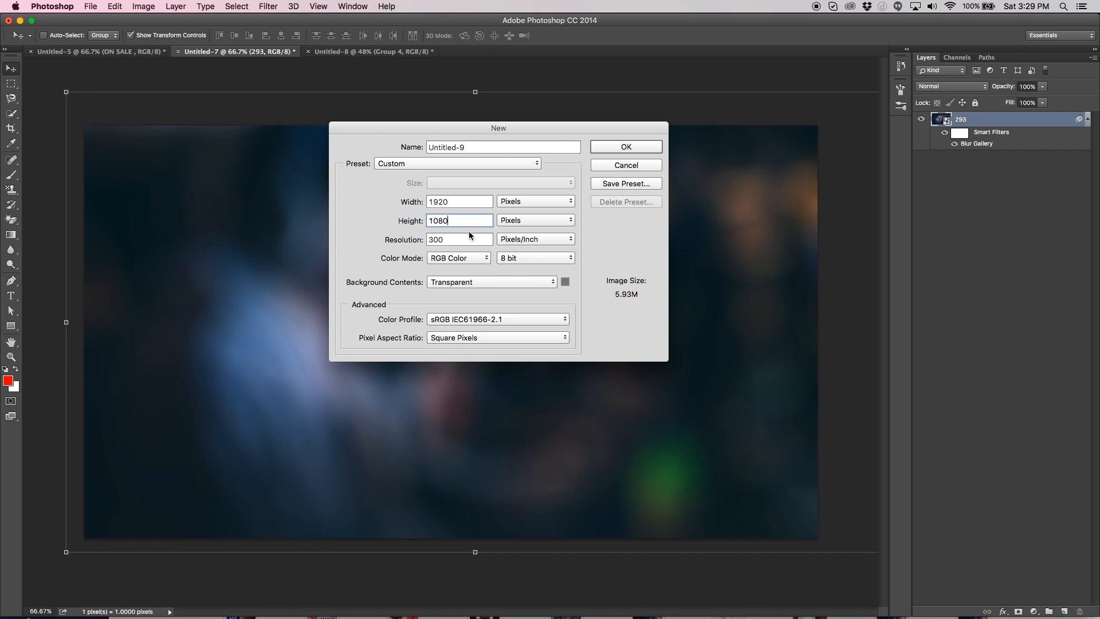
left_click(459, 239)
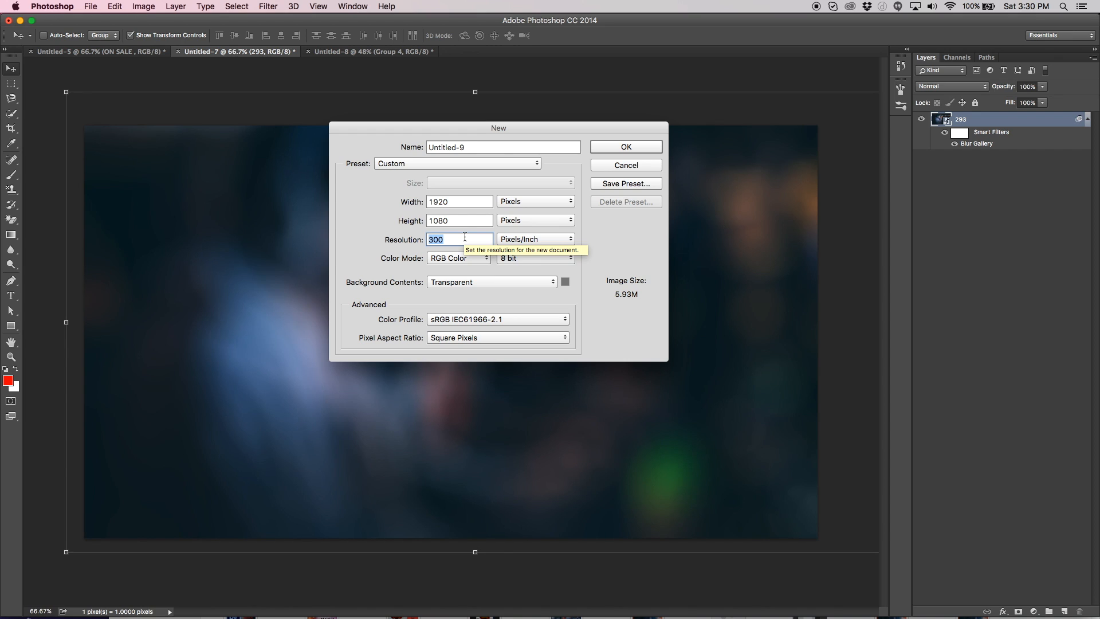
mouse_move(500, 262)
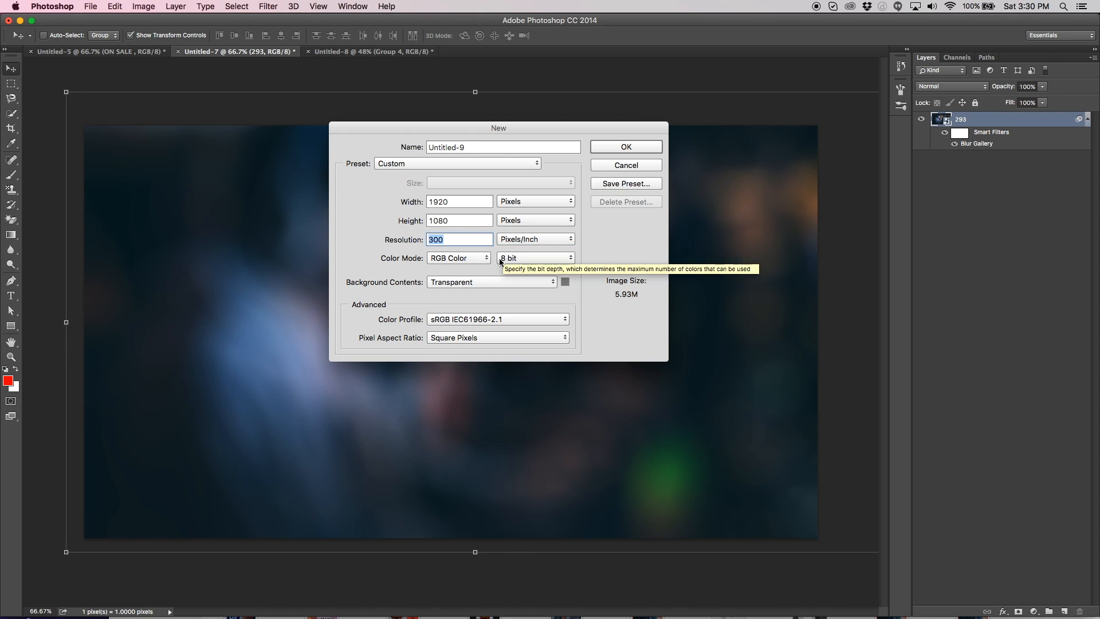
left_click(458, 258)
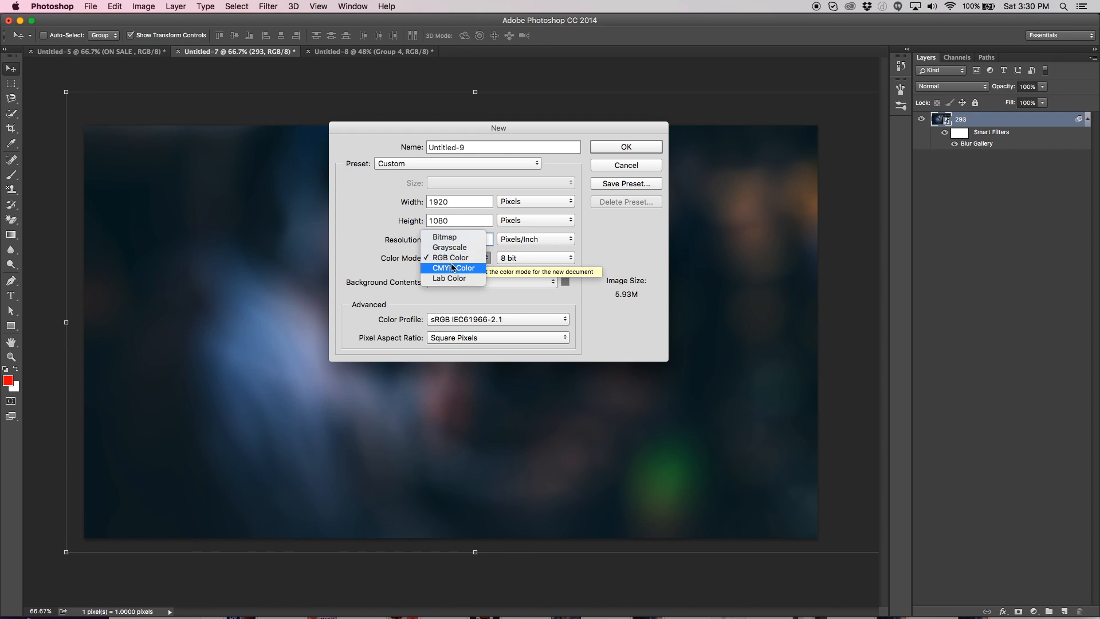
mouse_move(450, 258)
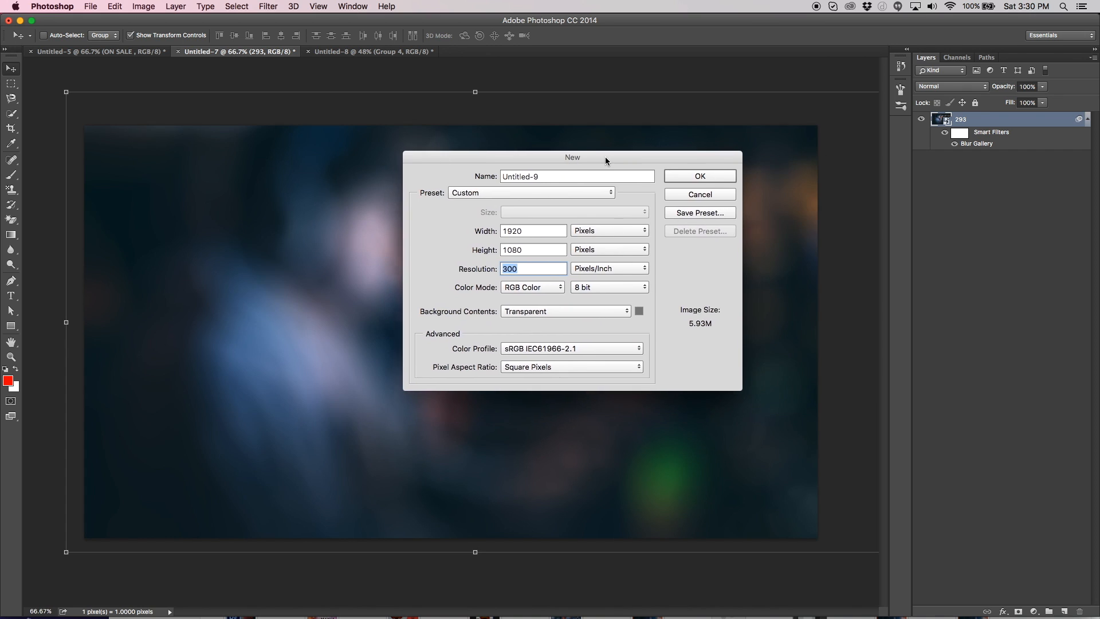
left_click_drag(573, 157, 568, 180)
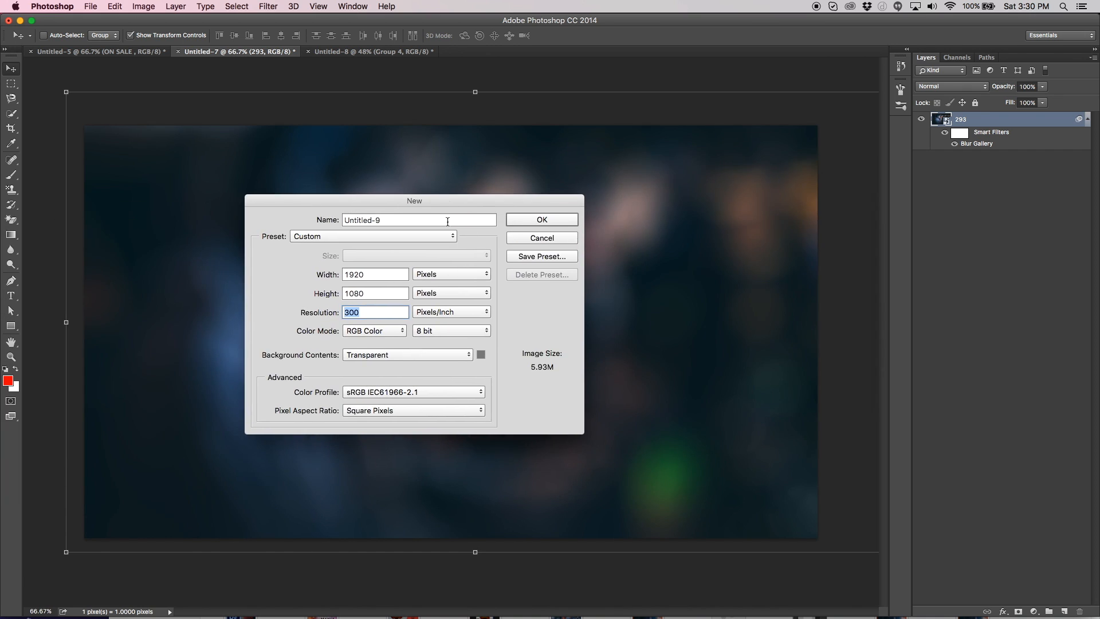
mouse_move(427, 231)
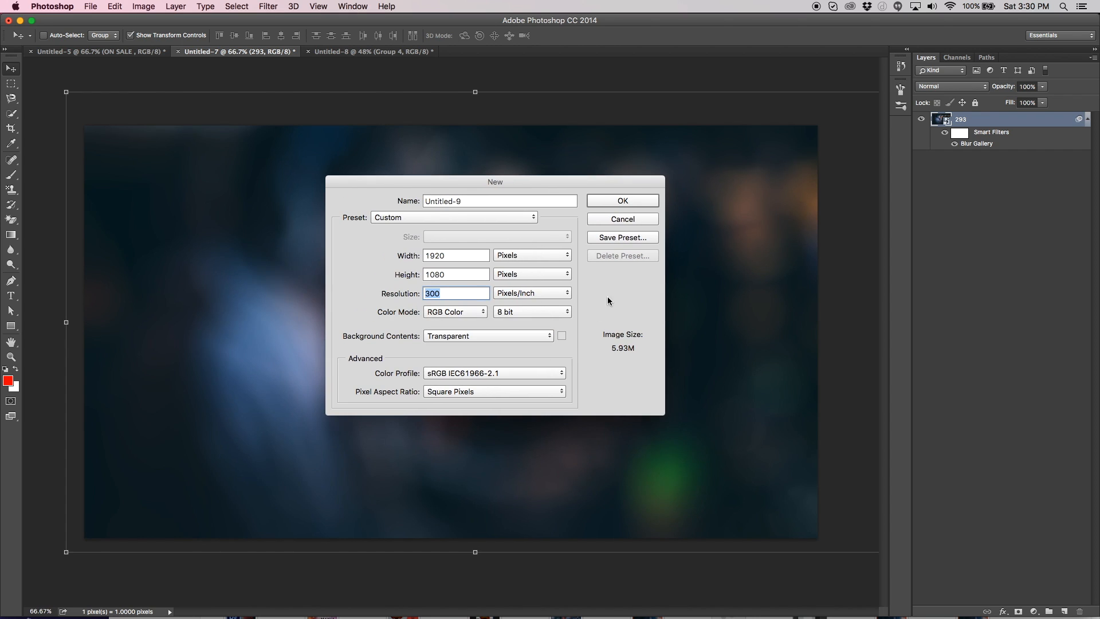
mouse_move(532, 215)
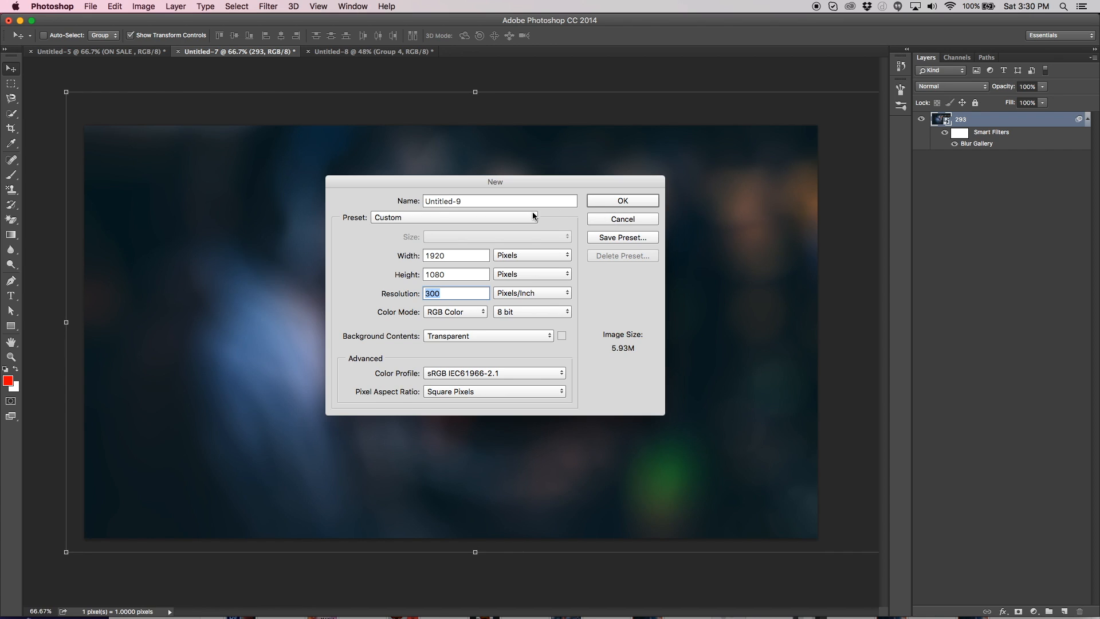
left_click(621, 200)
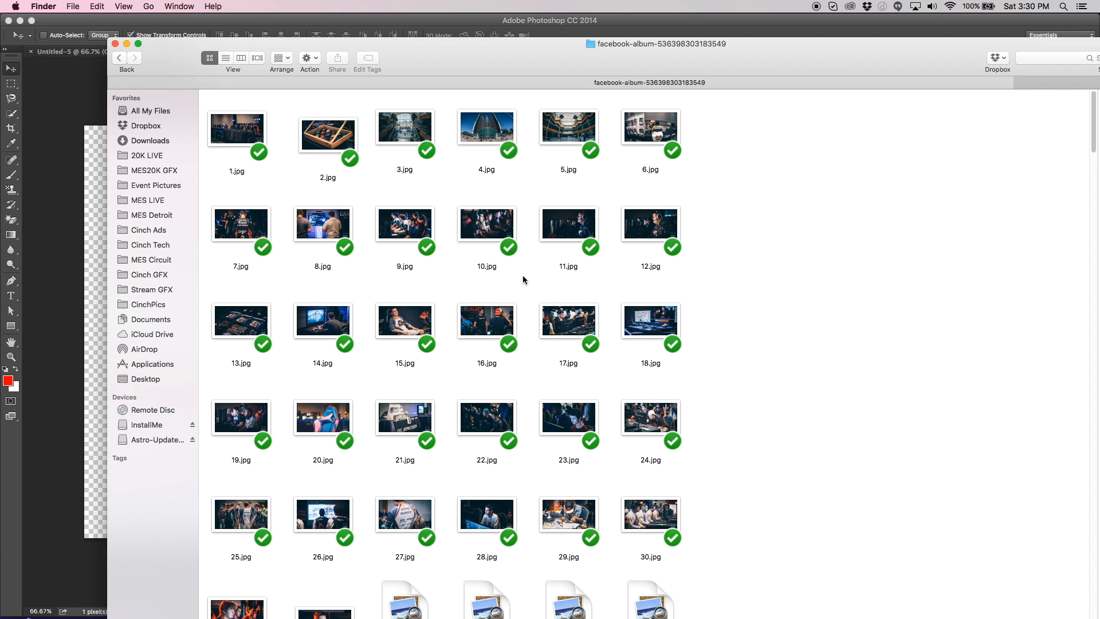
mouse_move(417, 323)
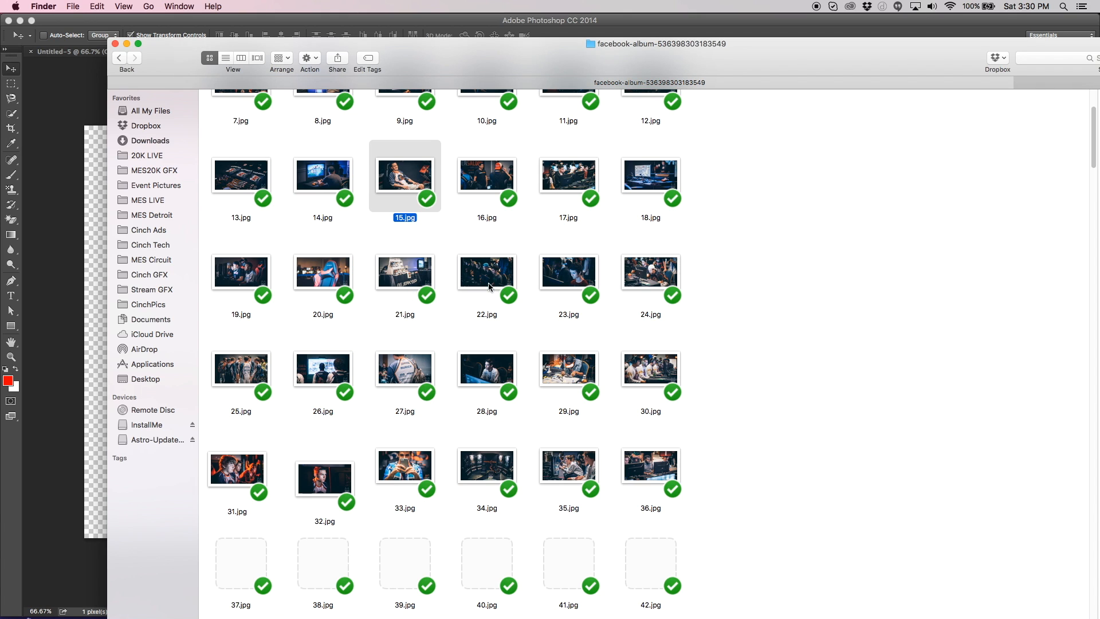
- Browse the Facebook album folder past 22.jpg and pick photo 37.jpg of the player
left_click(486, 271)
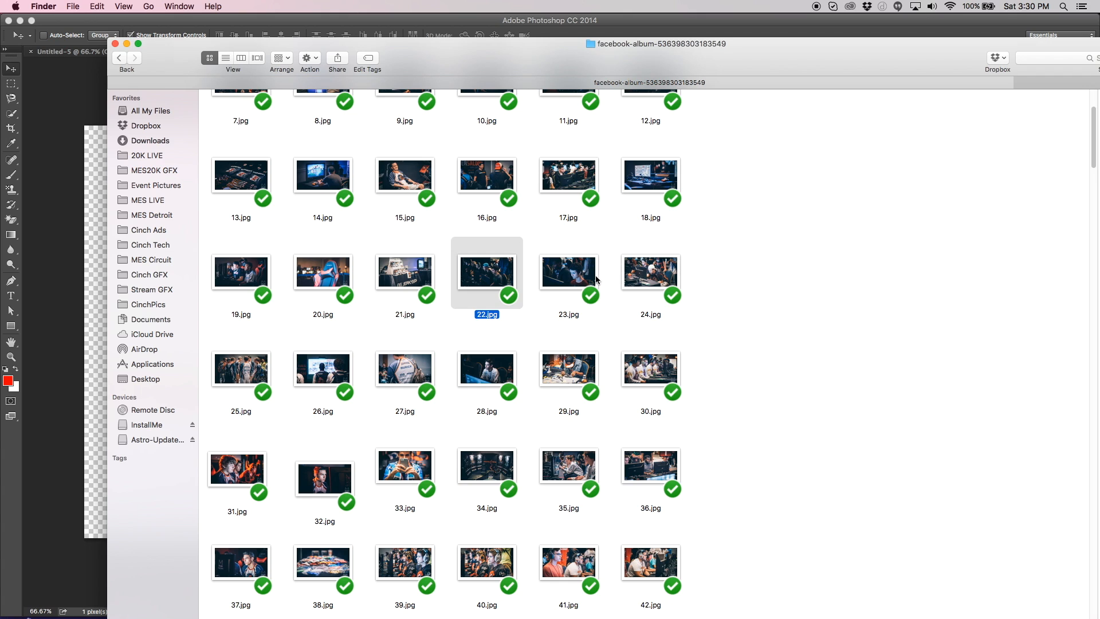
scroll("down", 3)
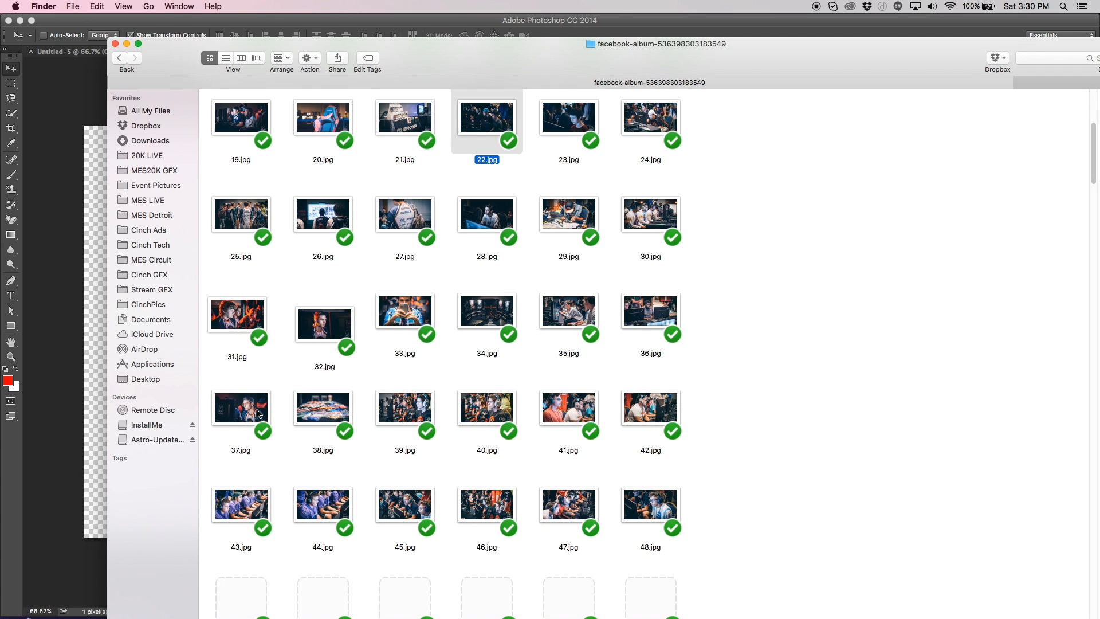
left_click(241, 405)
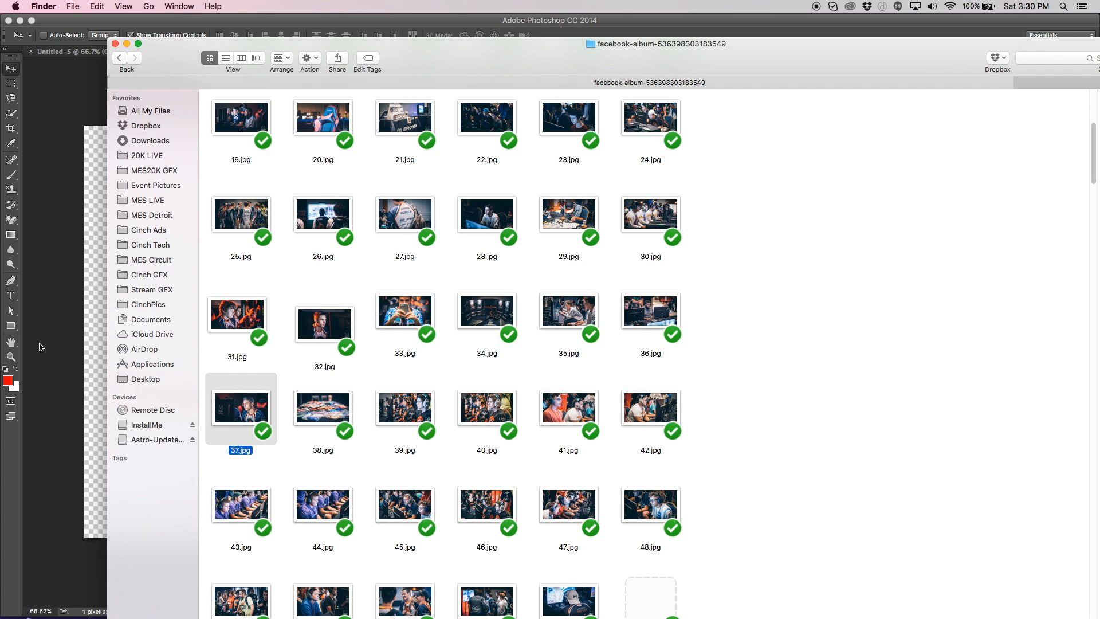
mouse_move(100, 324)
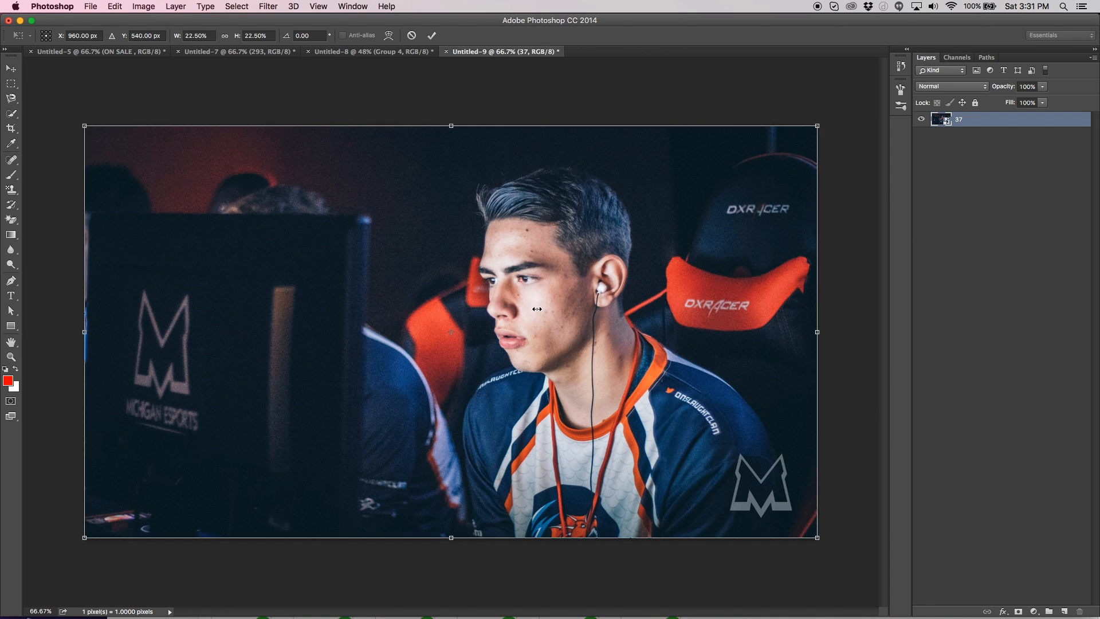
- Position the placed 37.jpg photo on the canvas and commit the placement
left_click_drag(816, 332, 756, 332)
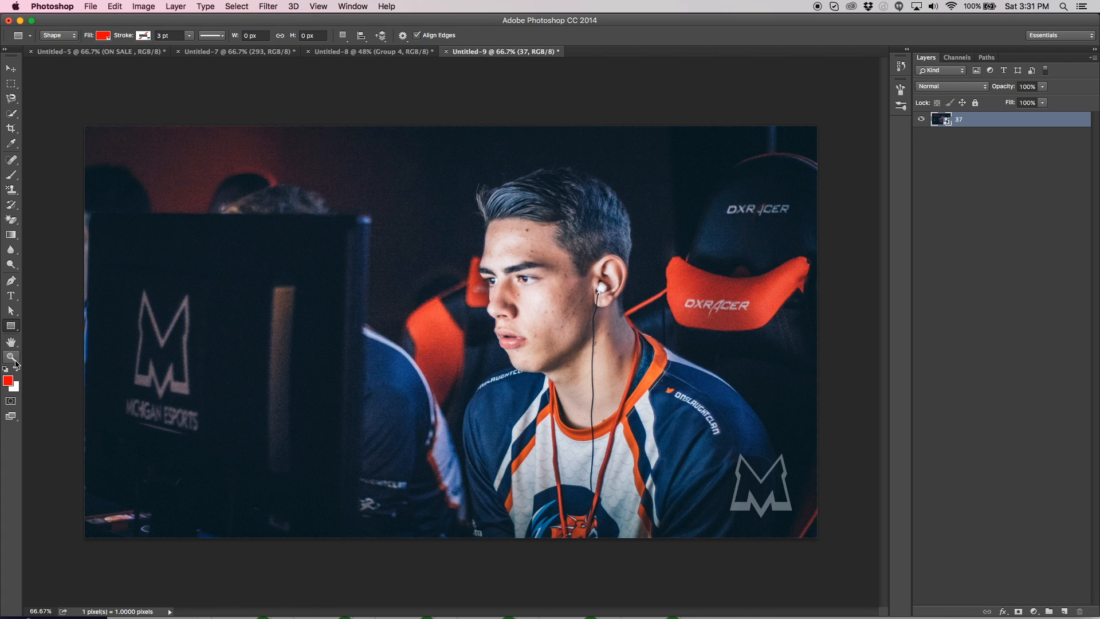
- Set the foreground colour to black (000000) and draw a rectangle covering the whole canvas
left_click(8, 378)
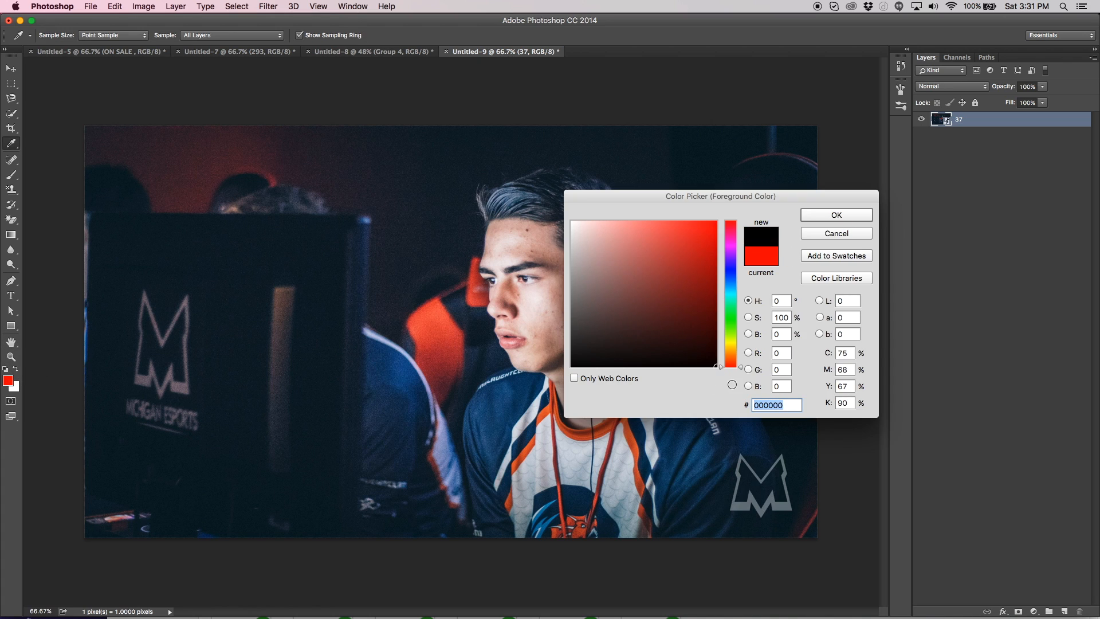
left_click(835, 232)
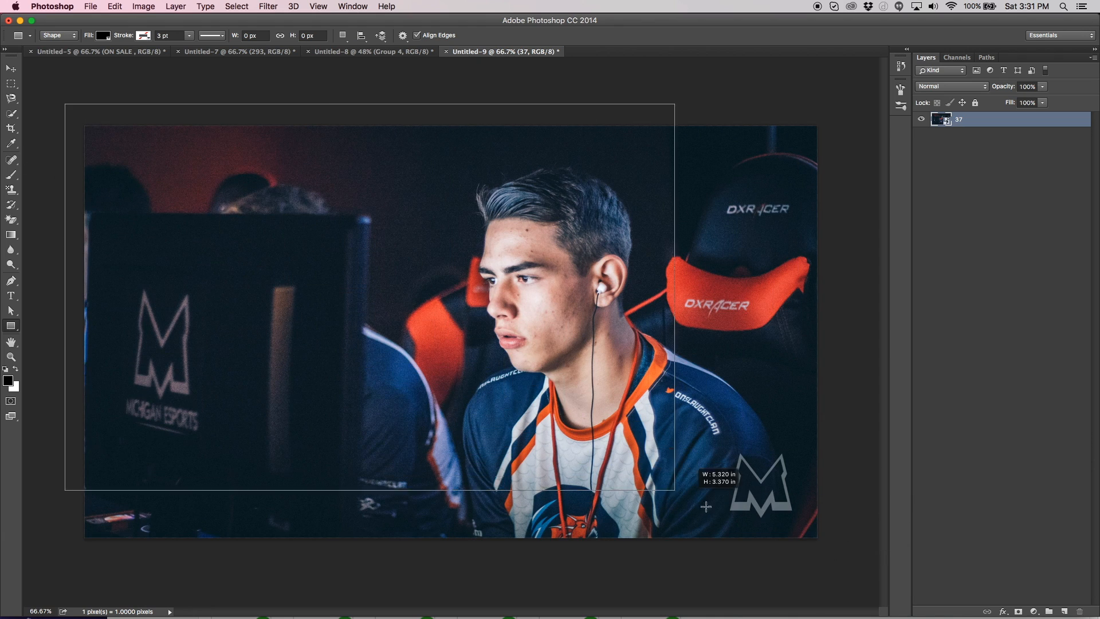
left_click_drag(674, 492, 832, 548)
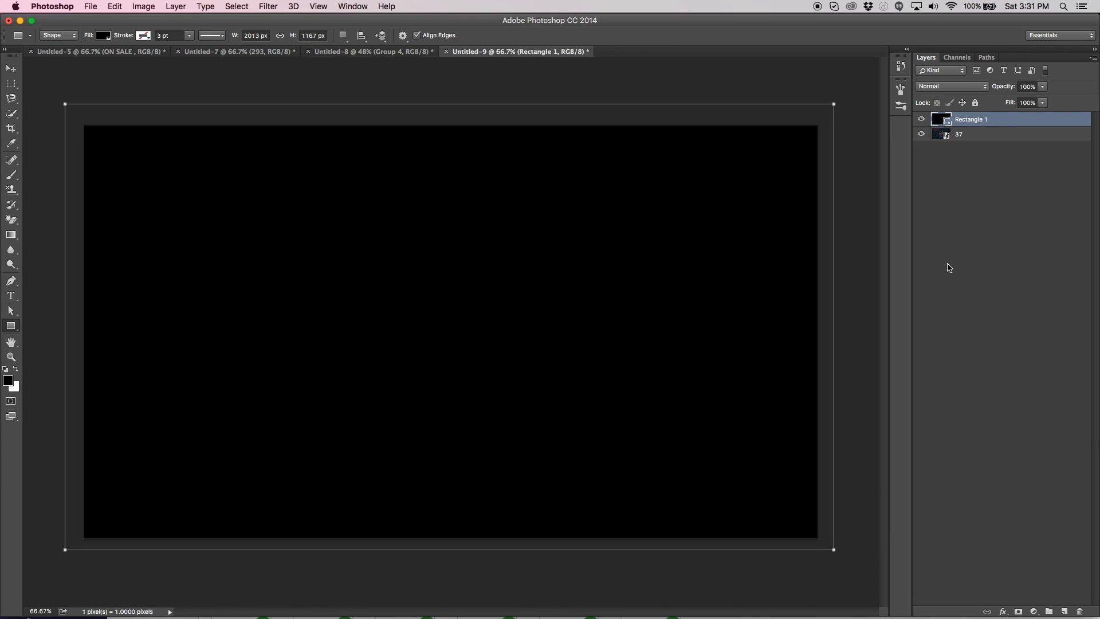
left_click(10, 68)
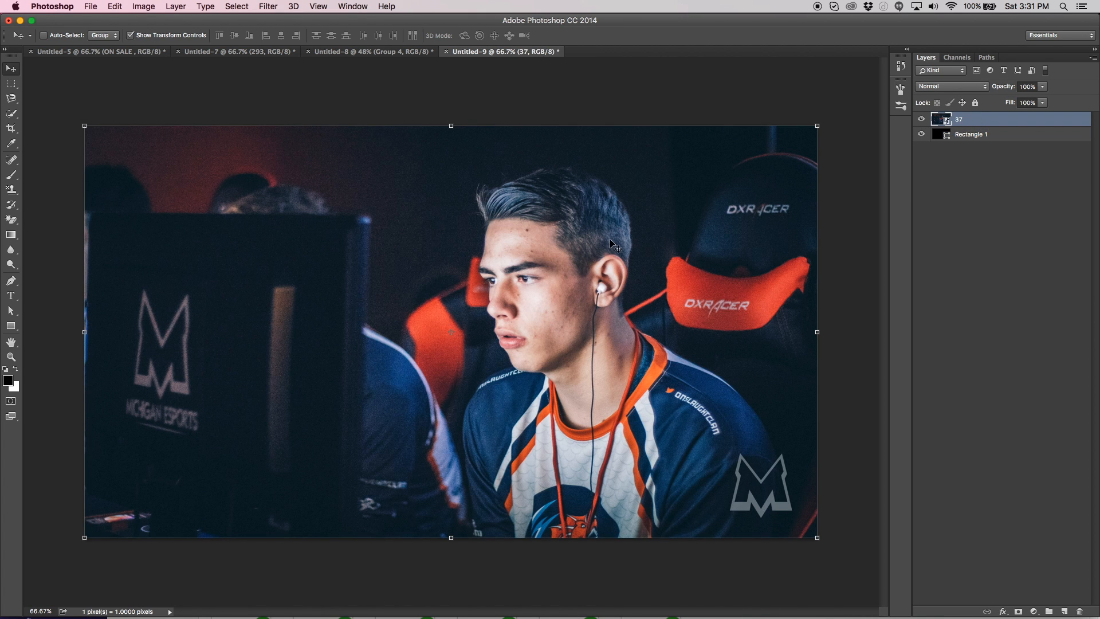
mouse_move(431, 301)
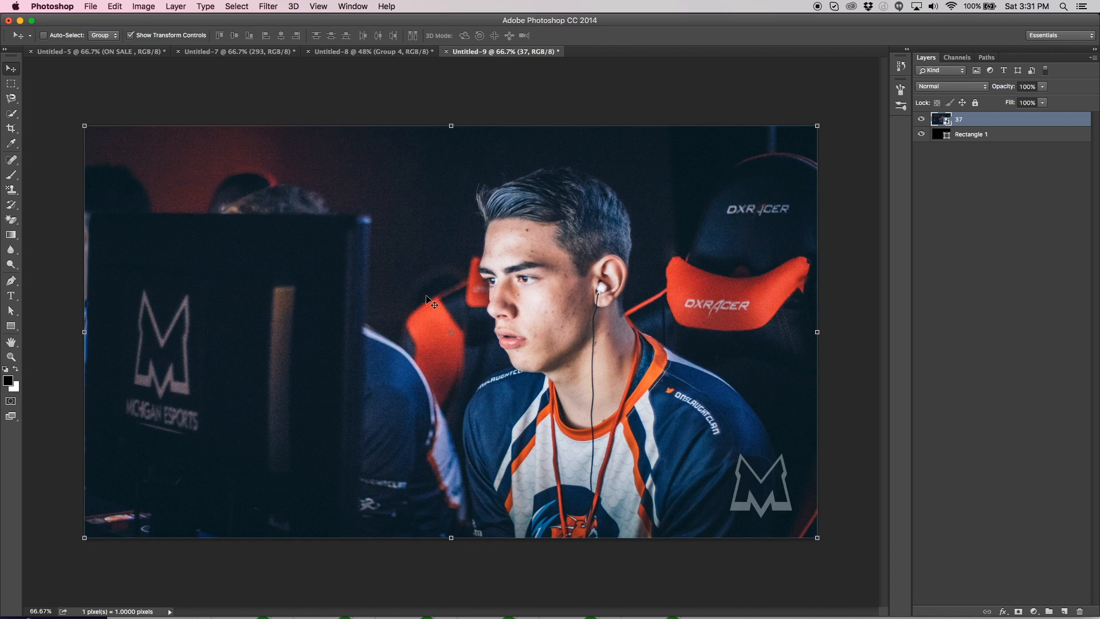
mouse_move(514, 152)
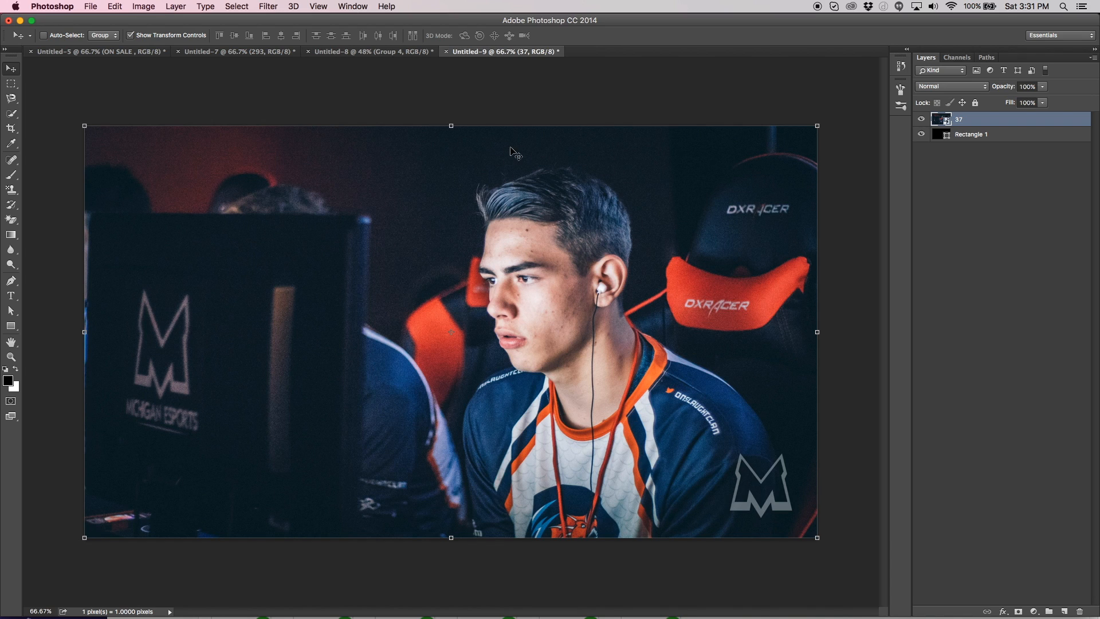
mouse_move(525, 538)
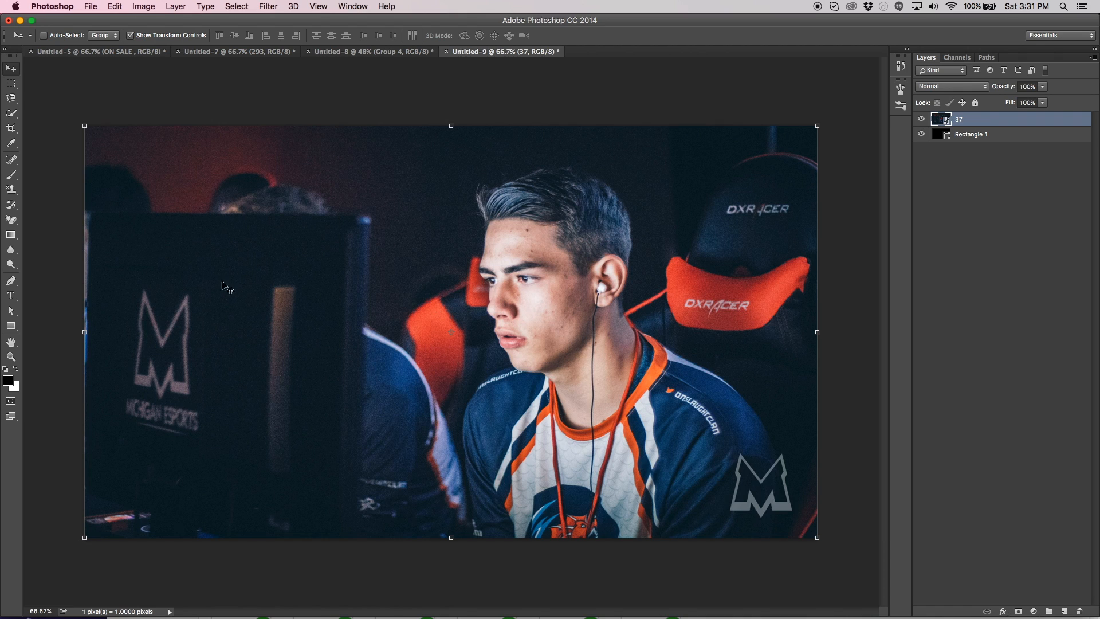
mouse_move(635, 139)
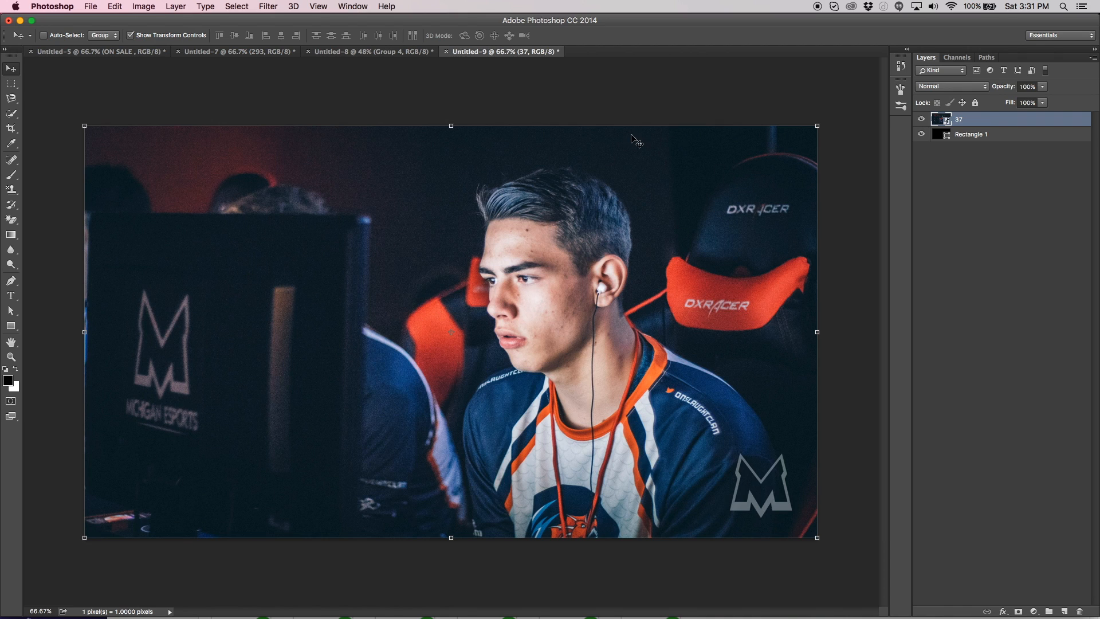
mouse_move(480, 217)
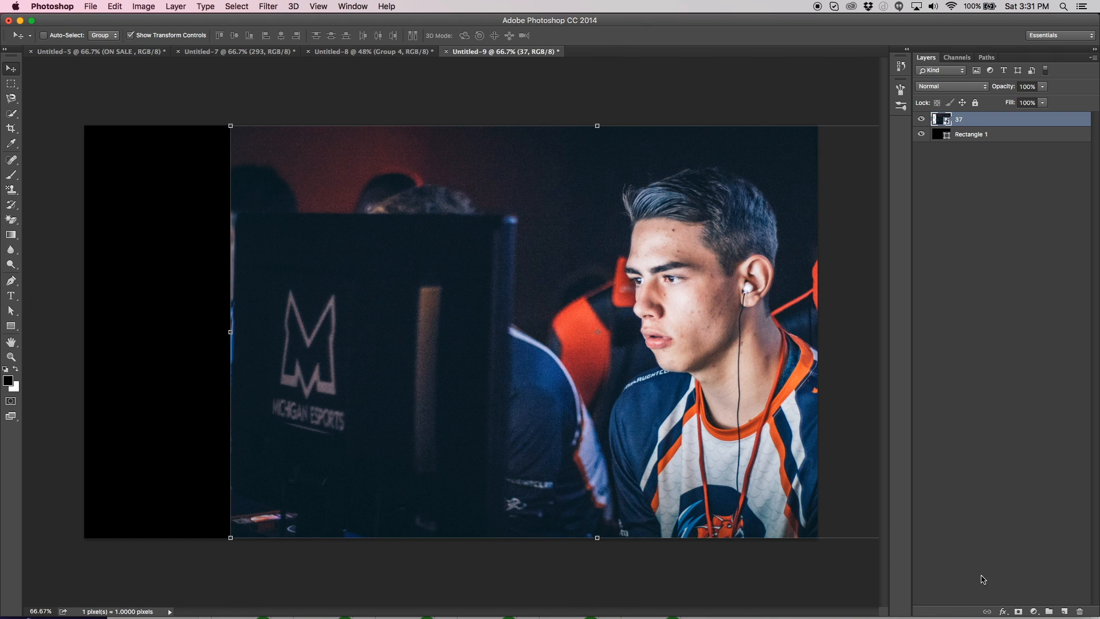
mouse_move(913, 350)
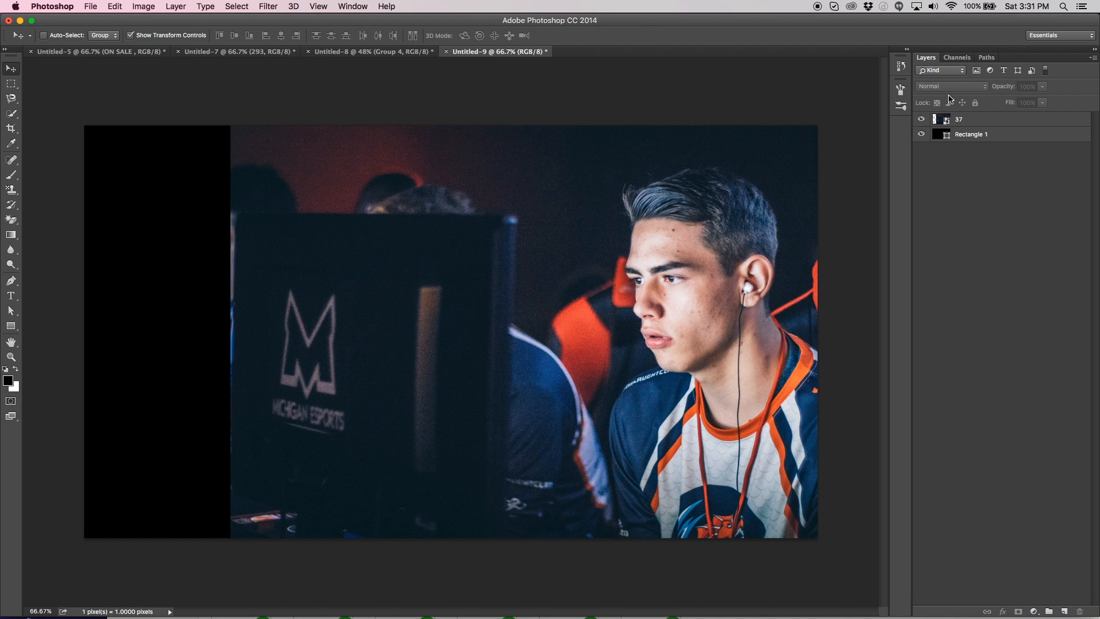
- Add a white layer mask to the photo and choose the Gradient Tool with the black-to-white preset
left_click(982, 119)
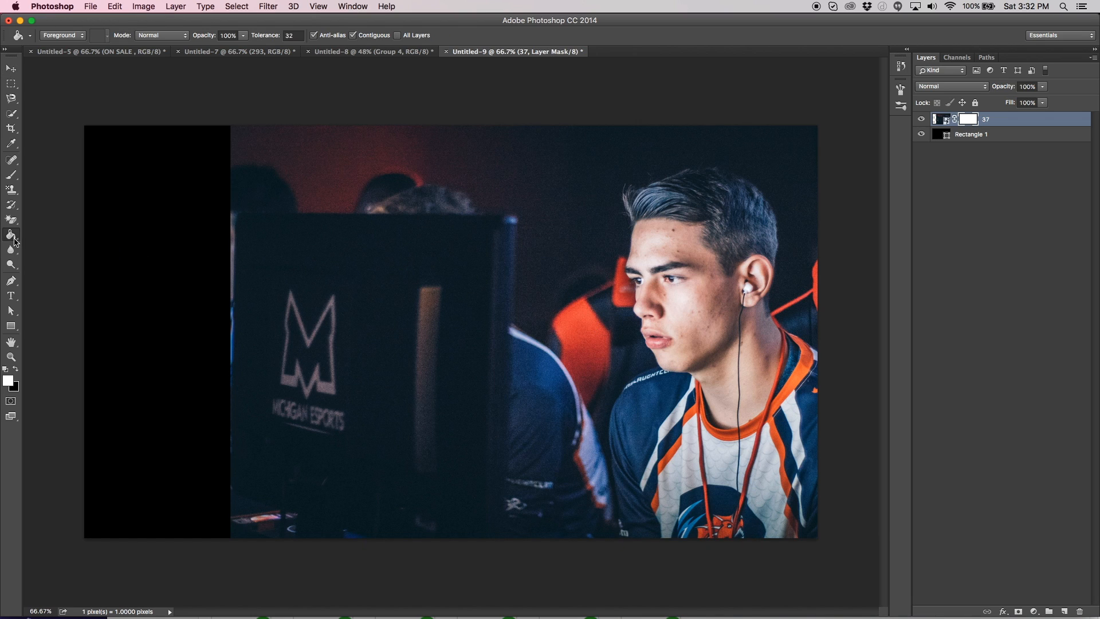
mouse_move(20, 258)
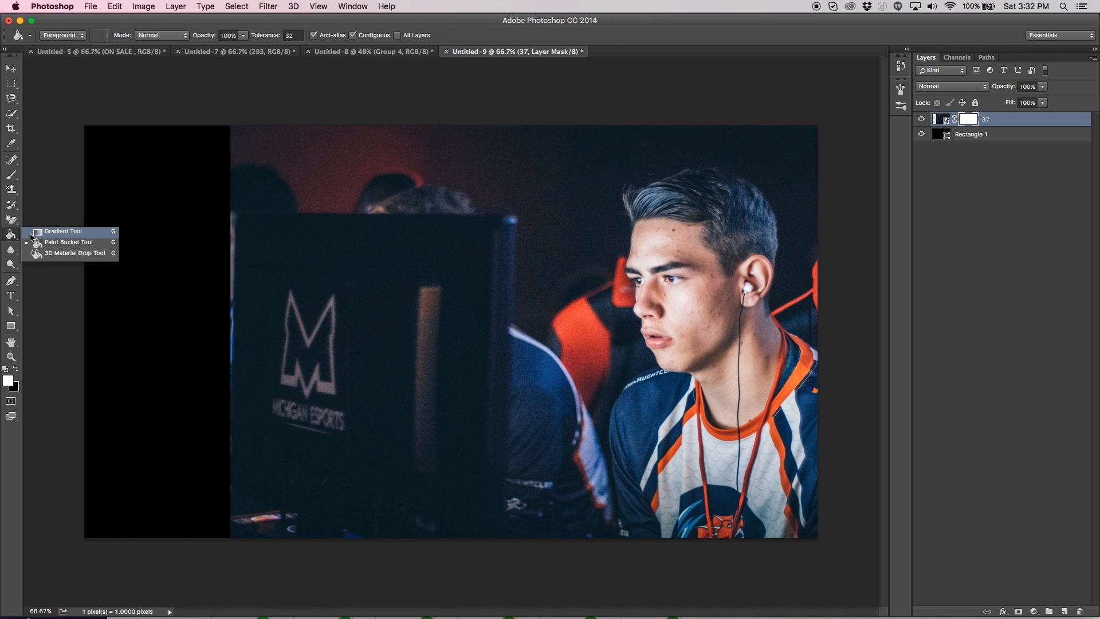
left_click(63, 230)
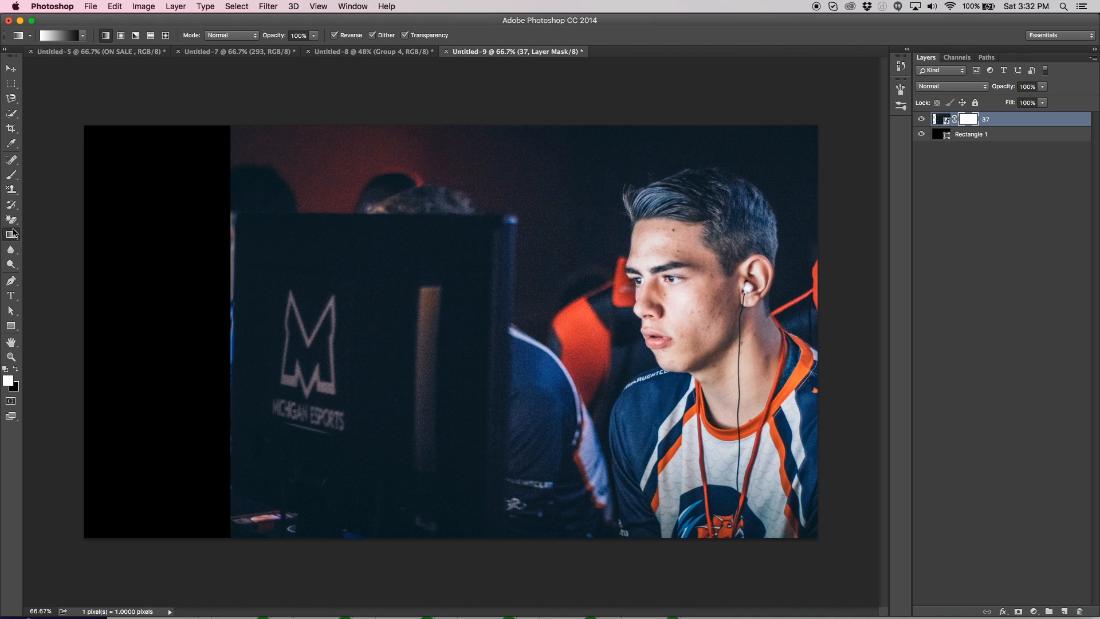
left_click(11, 232)
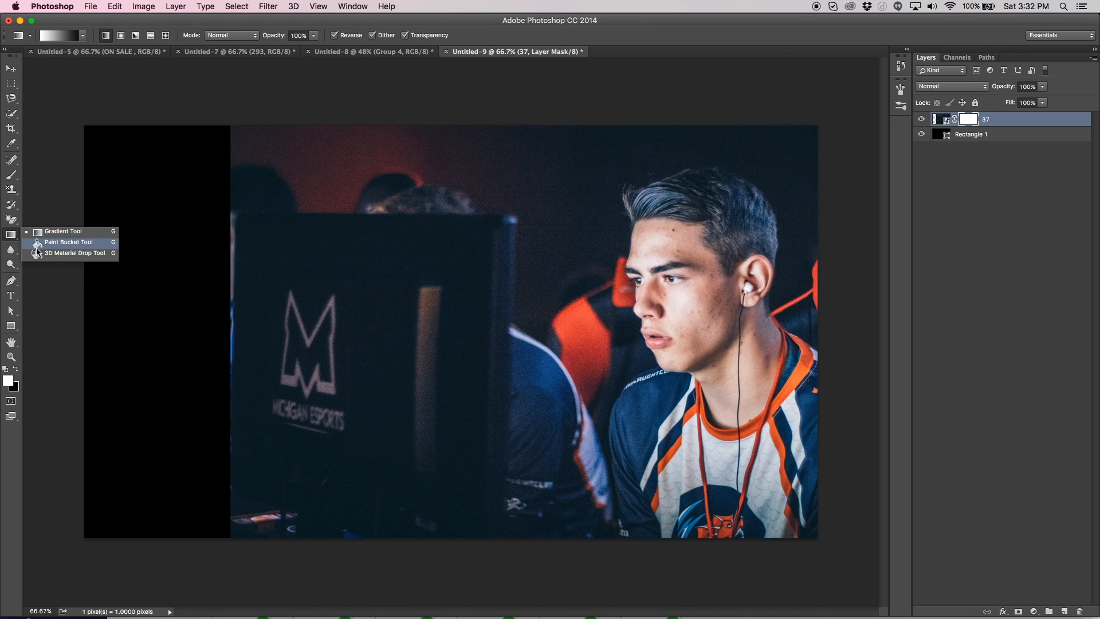
left_click(62, 230)
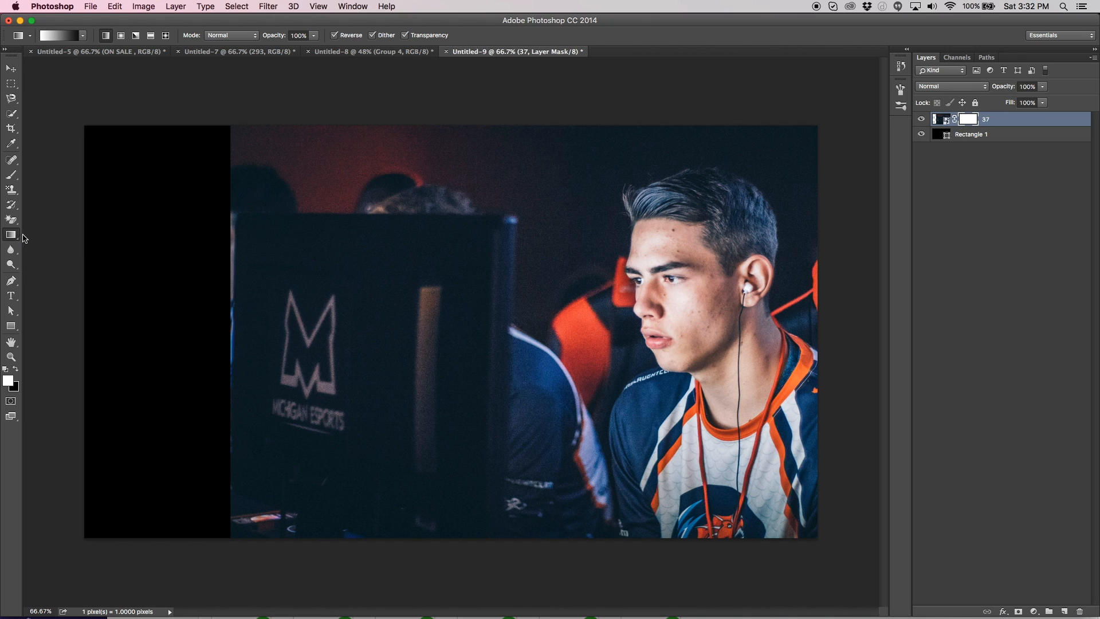
left_click(12, 234)
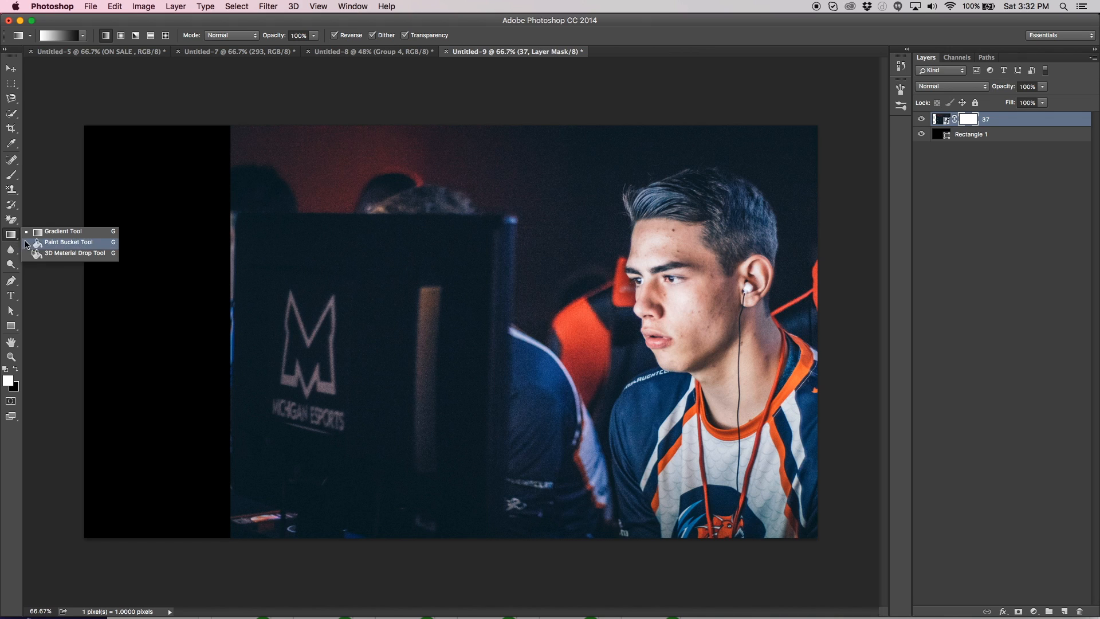
left_click(82, 35)
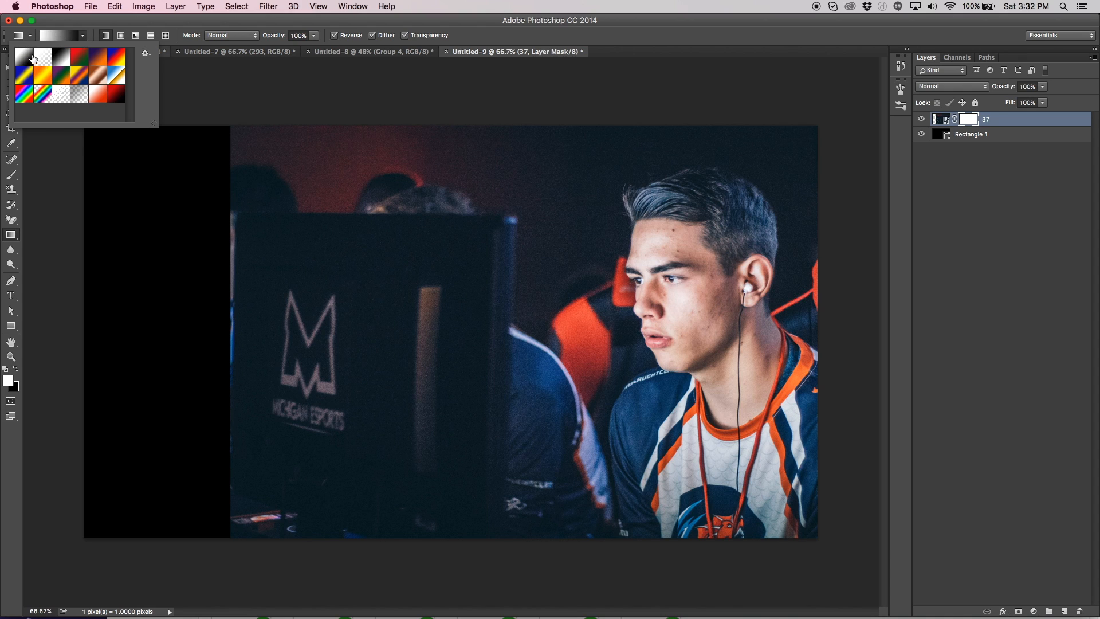
mouse_move(83, 42)
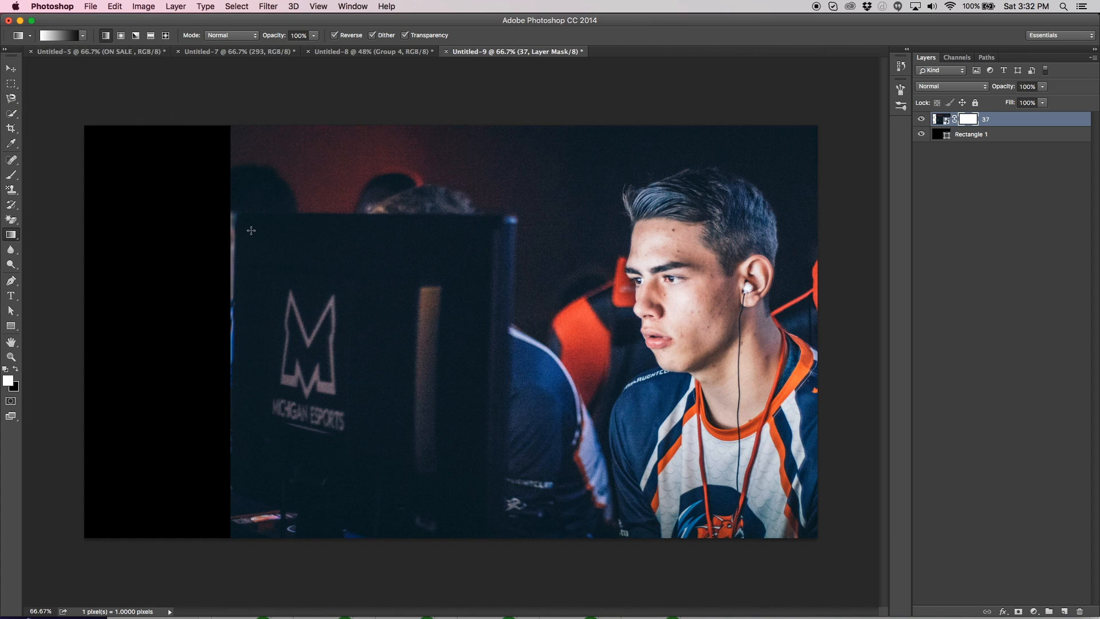
mouse_move(273, 367)
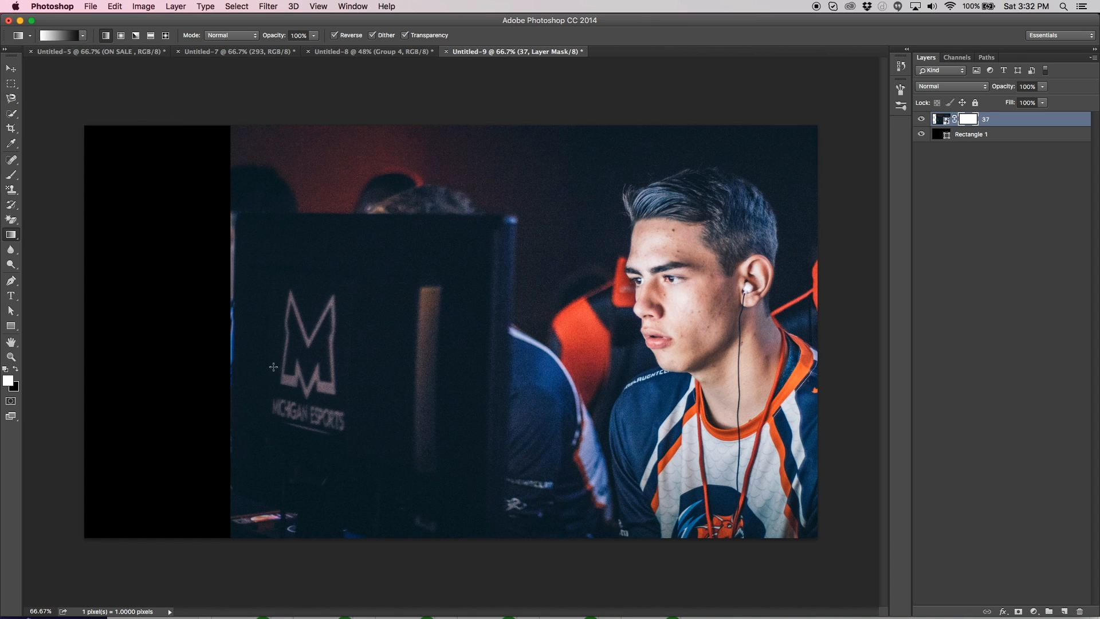
- Paint a horizontal gradient on the mask so the photo's left side fades into black
left_click_drag(231, 340, 324, 333)
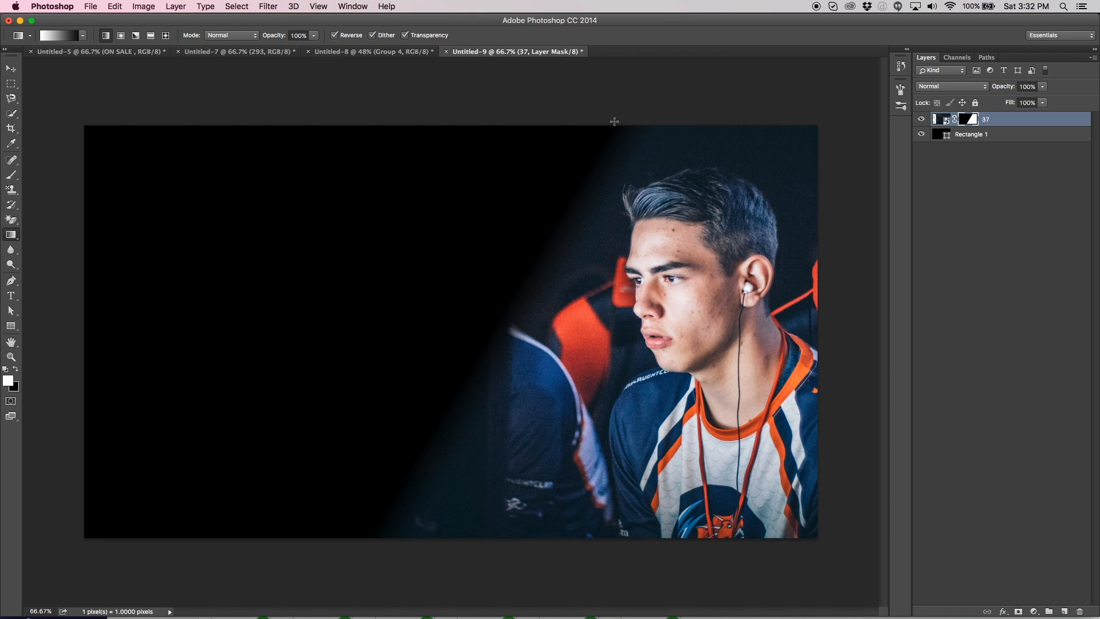
mouse_move(468, 376)
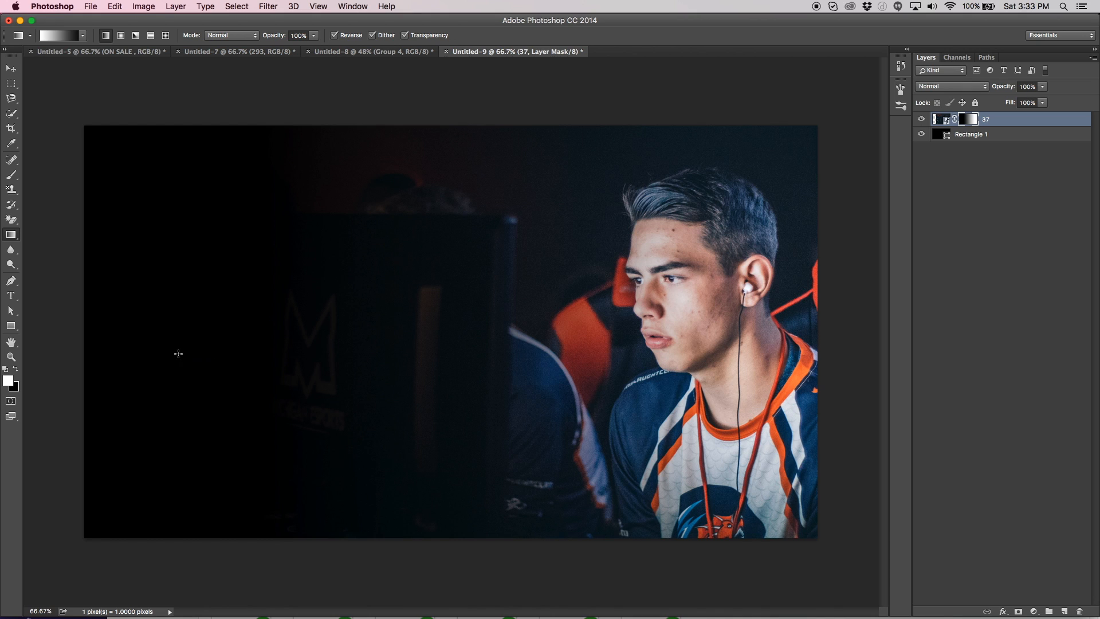
left_click_drag(177, 353, 810, 334)
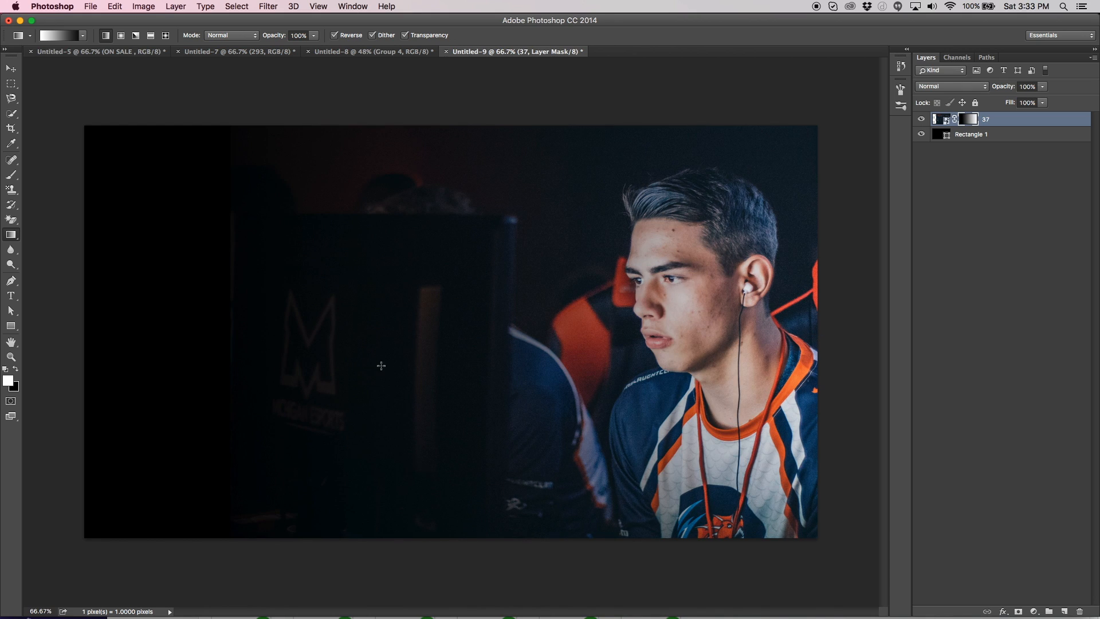
mouse_move(547, 250)
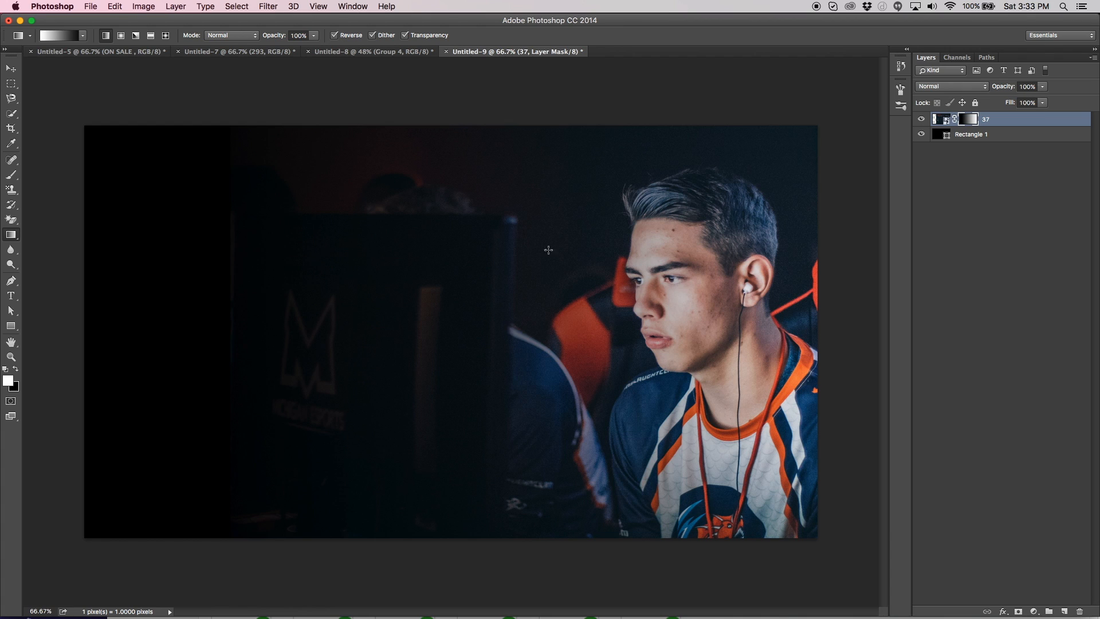
mouse_move(529, 442)
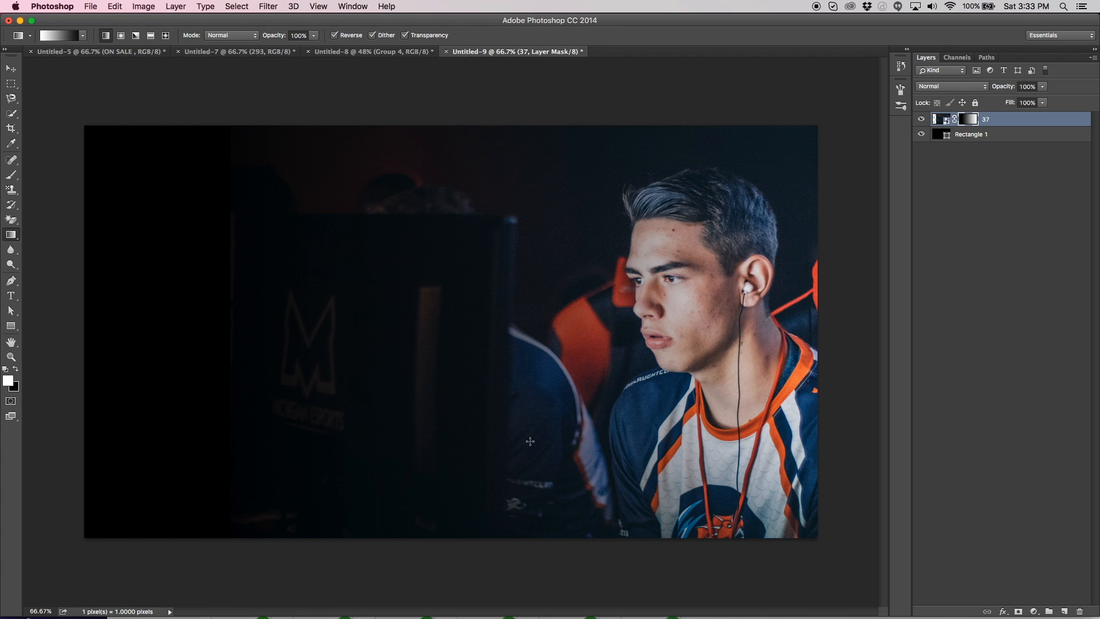
left_click_drag(529, 440, 770, 392)
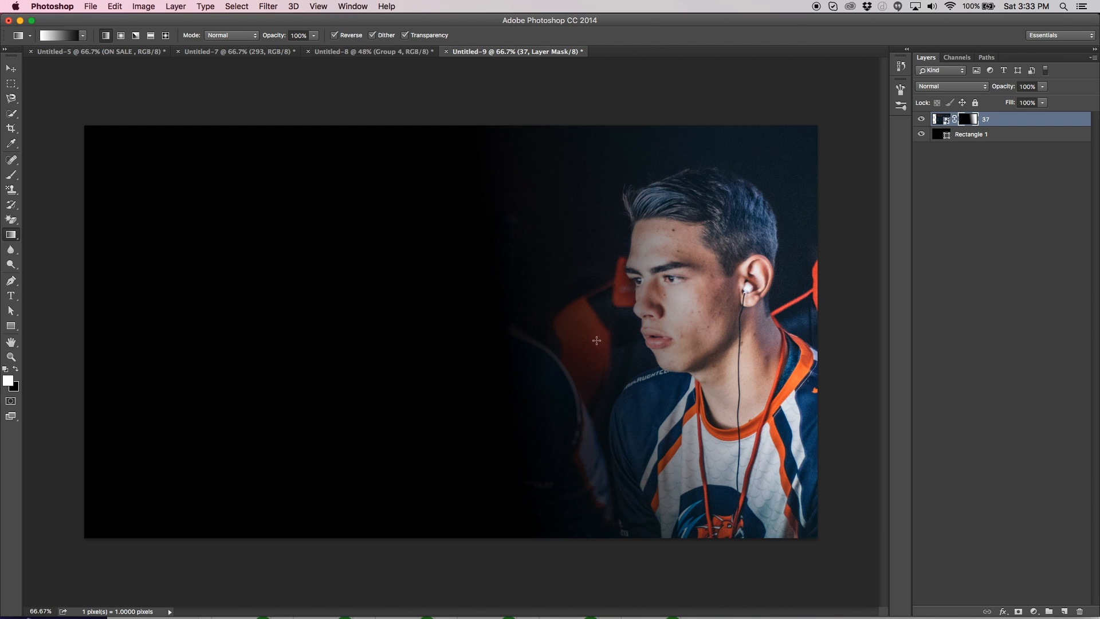
- Move the masked 37 photo layer left toward the canvas centre with the Move tool
left_click(12, 70)
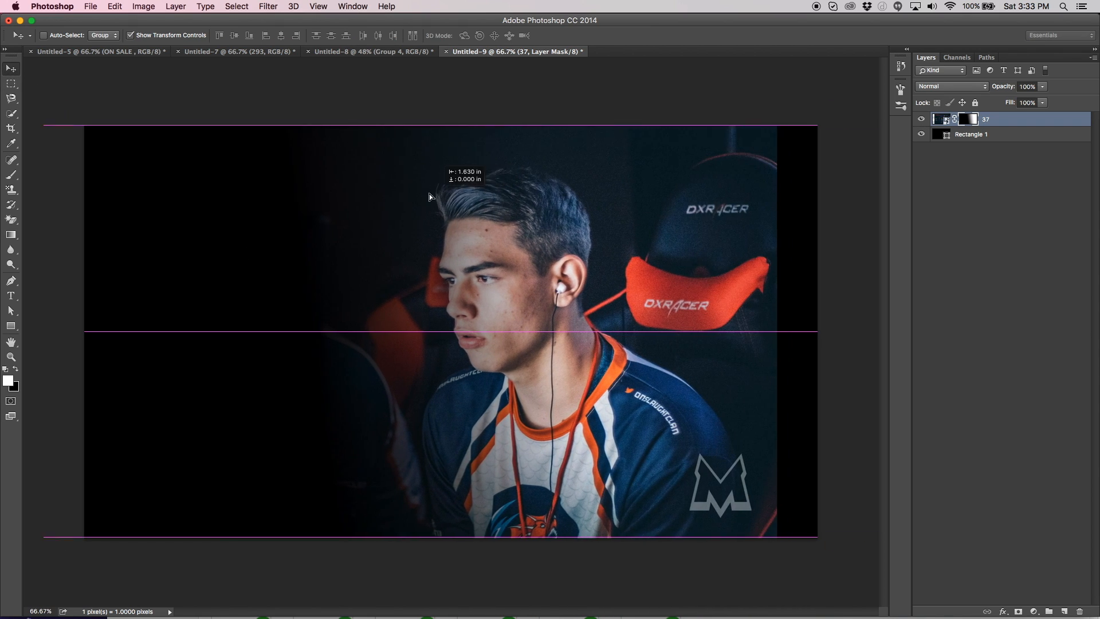
left_click_drag(429, 196, 347, 204)
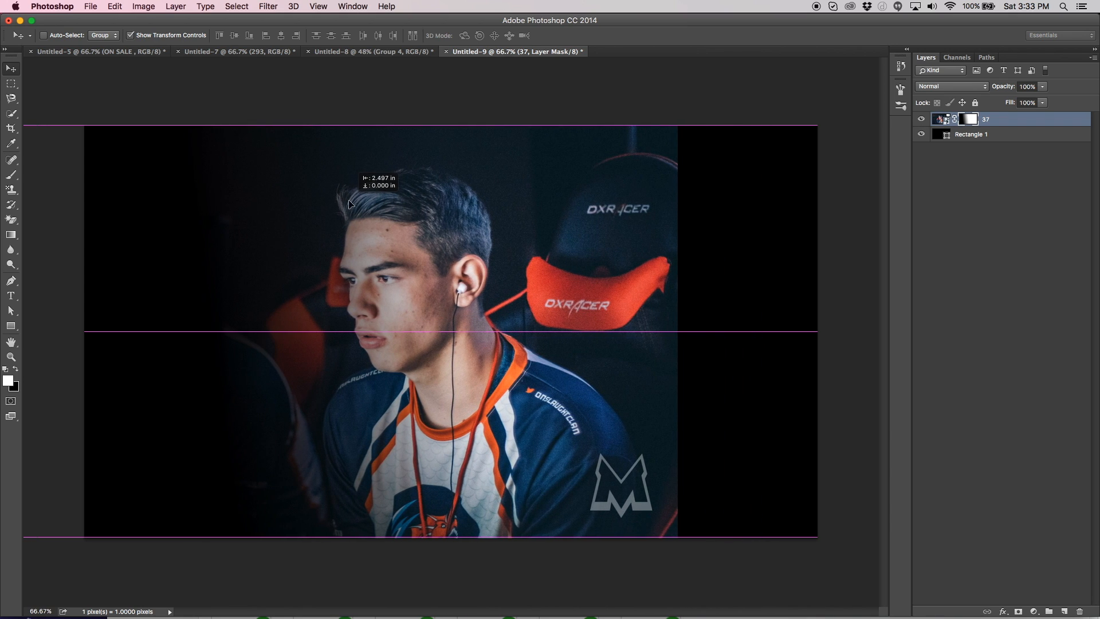
left_click_drag(348, 204, 596, 248)
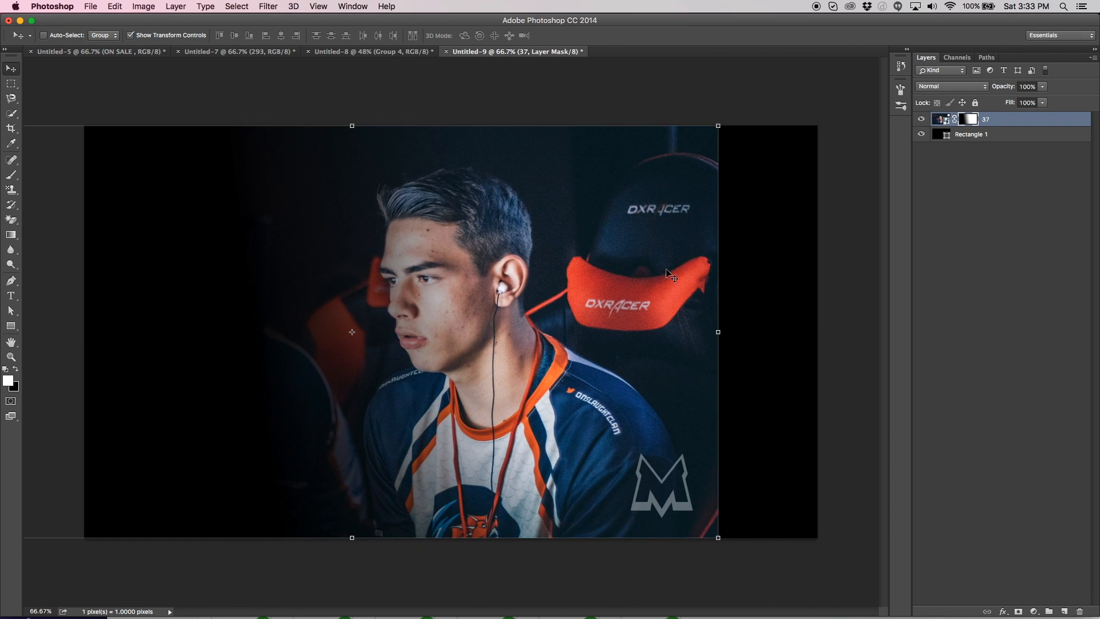
mouse_move(652, 307)
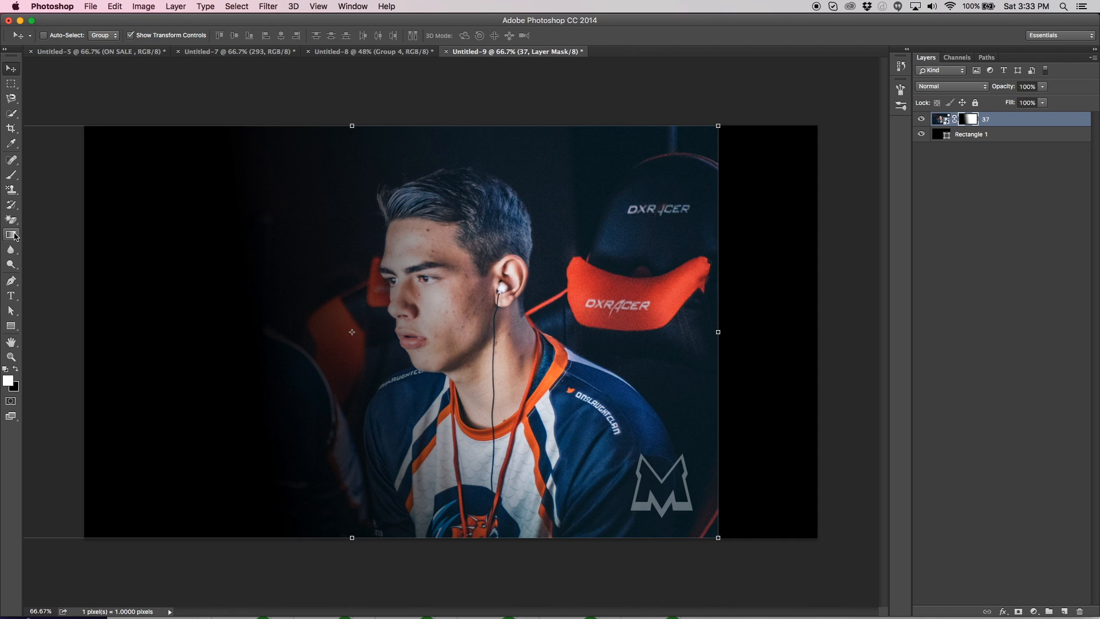
mouse_move(676, 393)
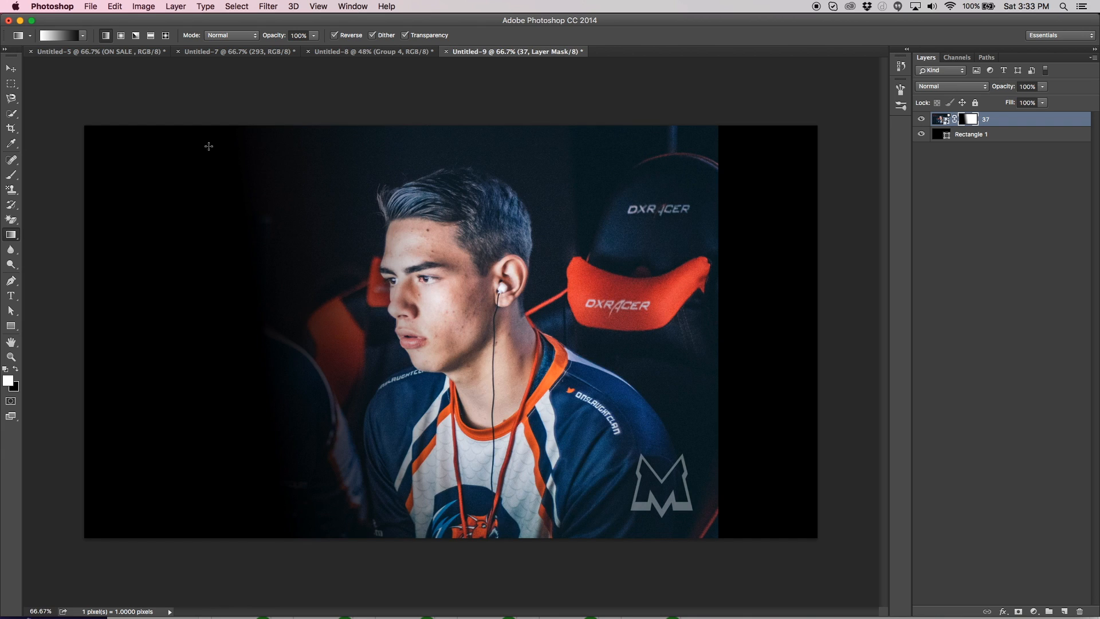
- Save a PNG copy of the composition as TEST1.png in Downloads
left_click(90, 7)
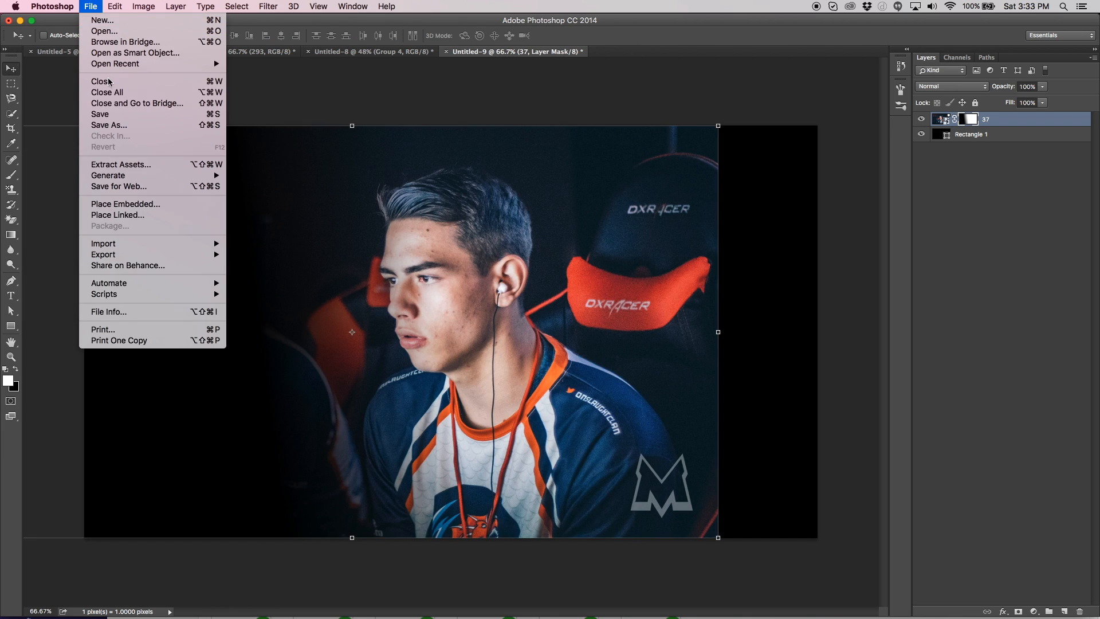
left_click(109, 125)
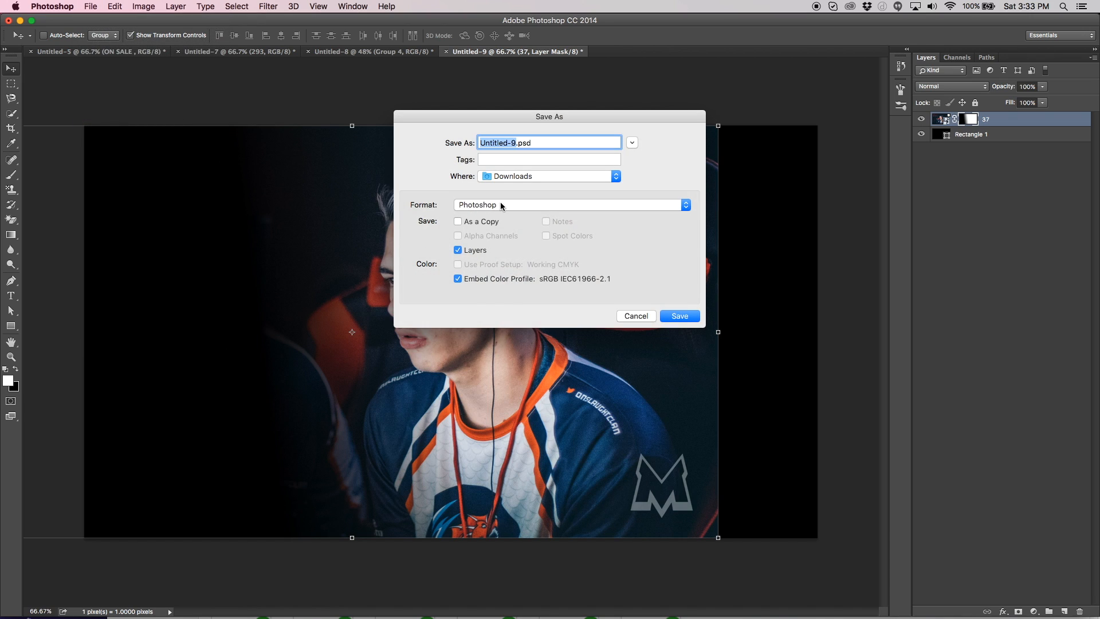
left_click(571, 204)
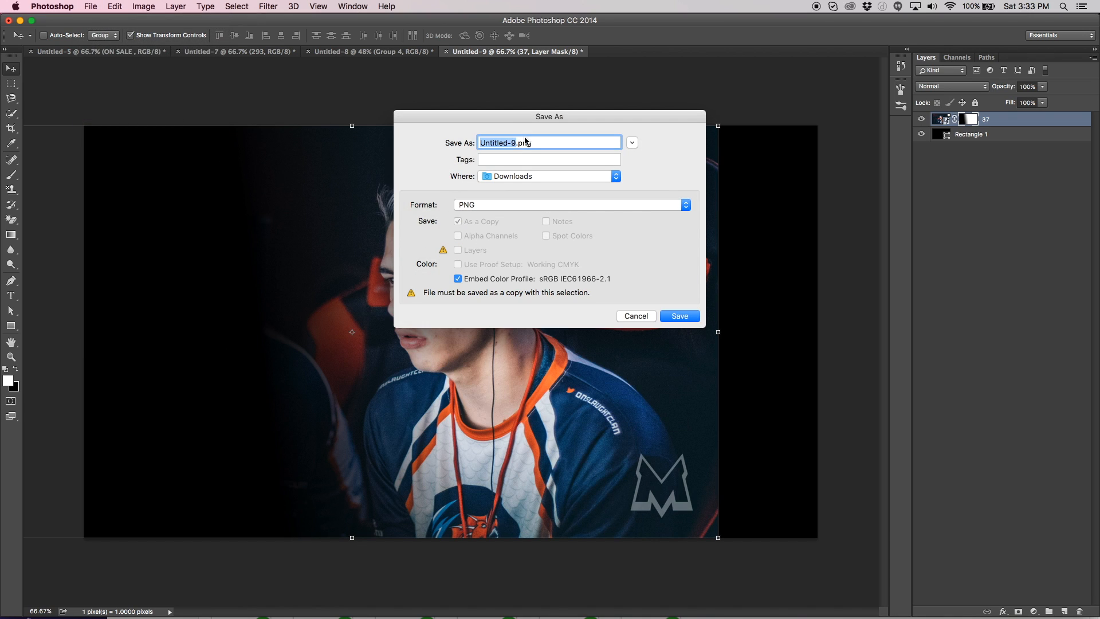
mouse_move(526, 142)
type("TEST1")
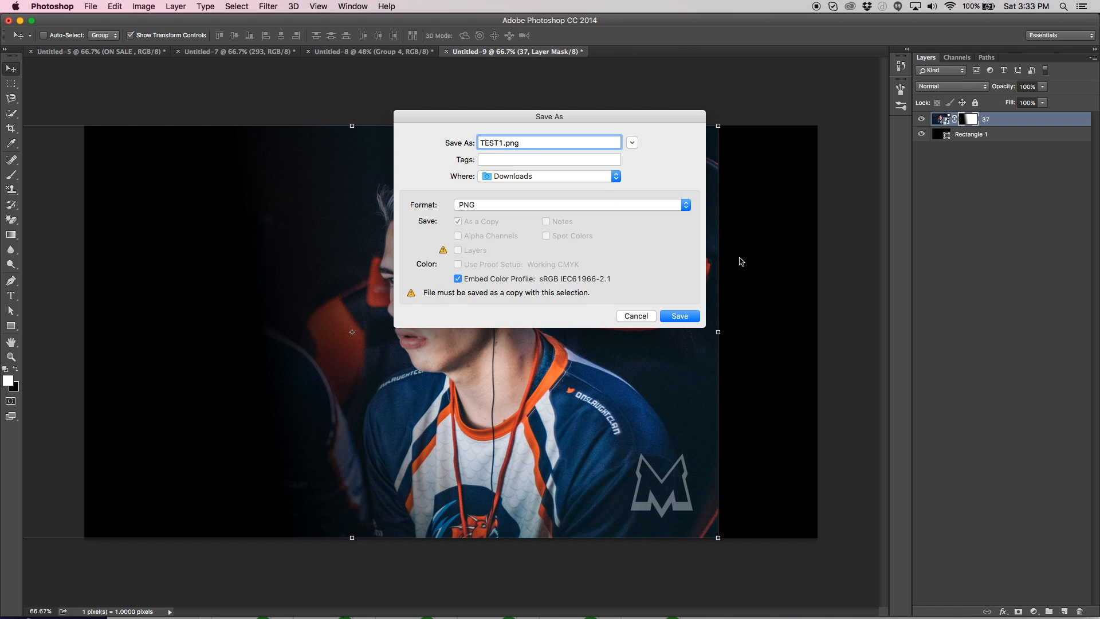
left_click(678, 316)
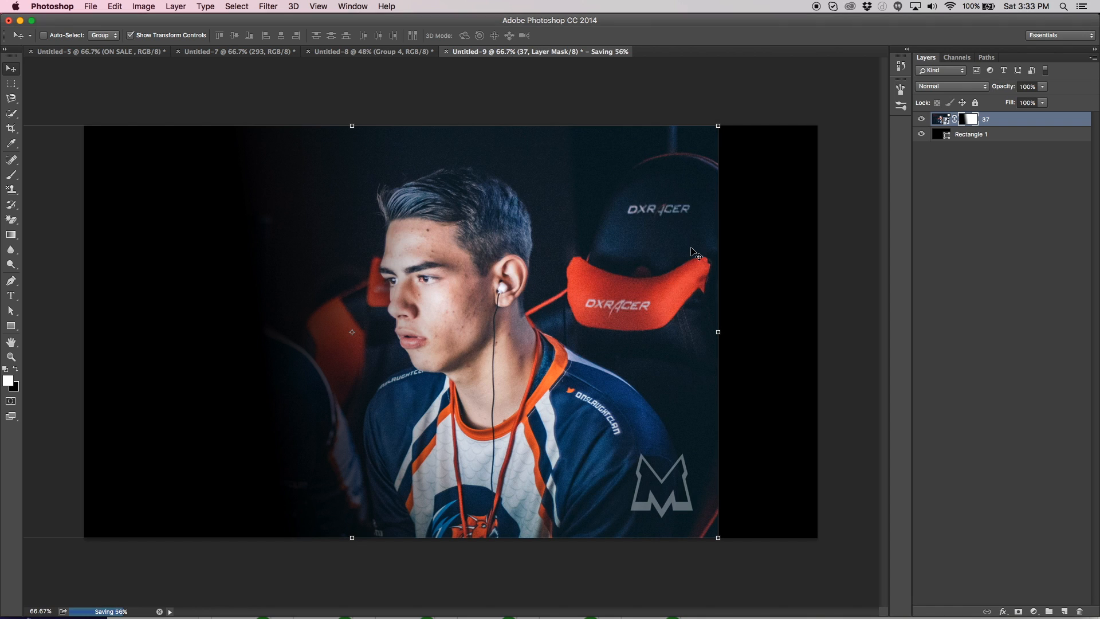
mouse_move(346, 601)
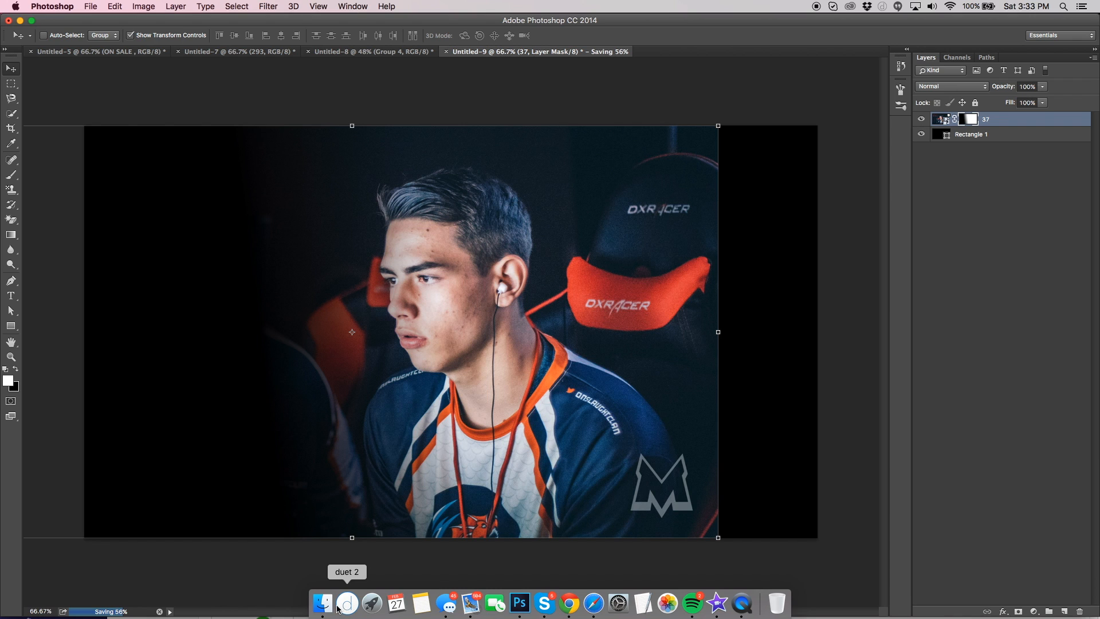
- Drag TEST1.png from Downloads onto the Photoshop canvas as a new top layer
left_click(321, 601)
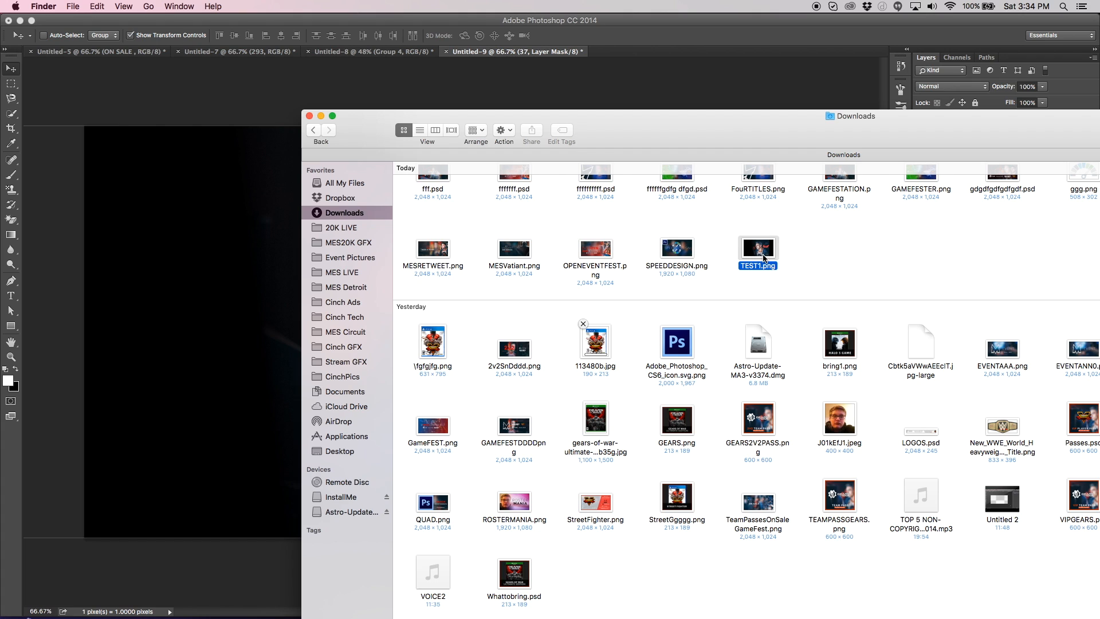
left_click_drag(758, 254, 274, 283)
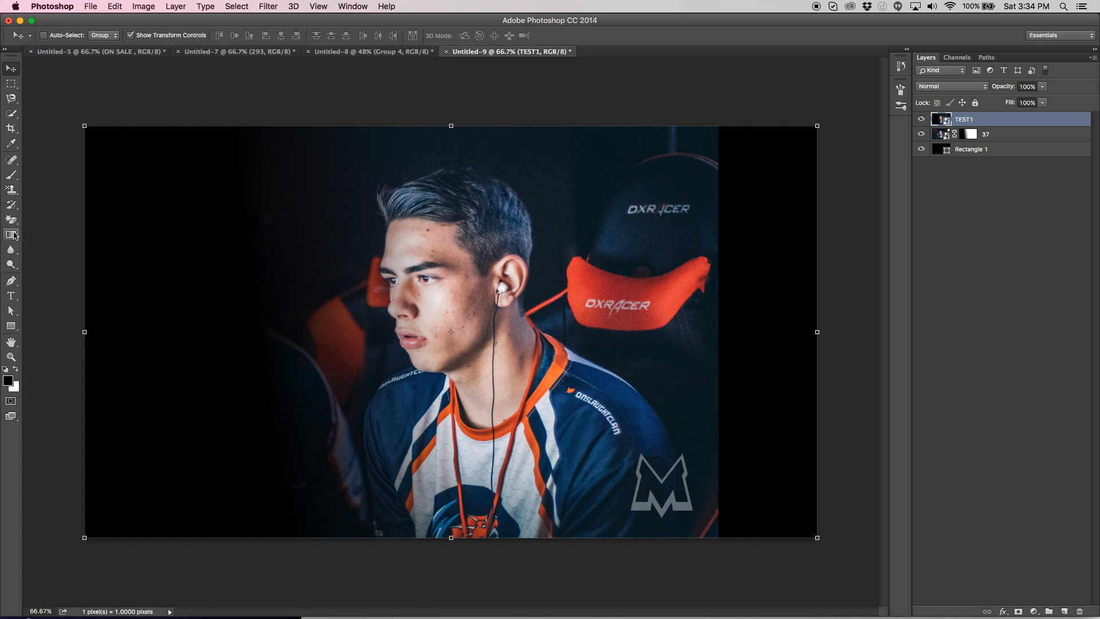
- Mask TEST1 with a right-side fade to black and hide the original 37 layer
left_click(11, 234)
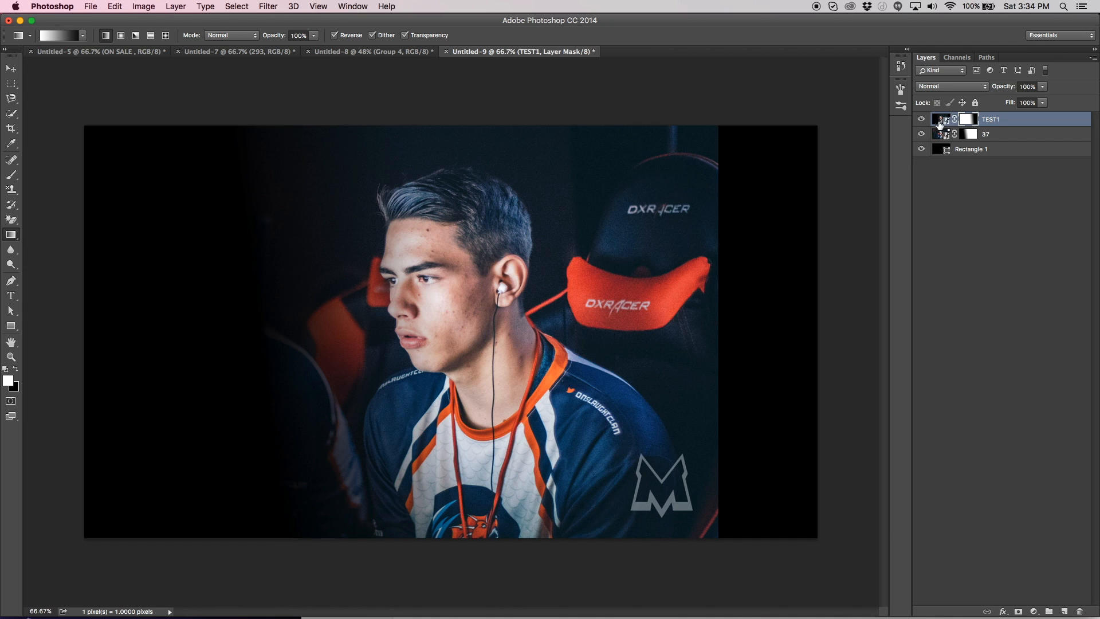
left_click(985, 134)
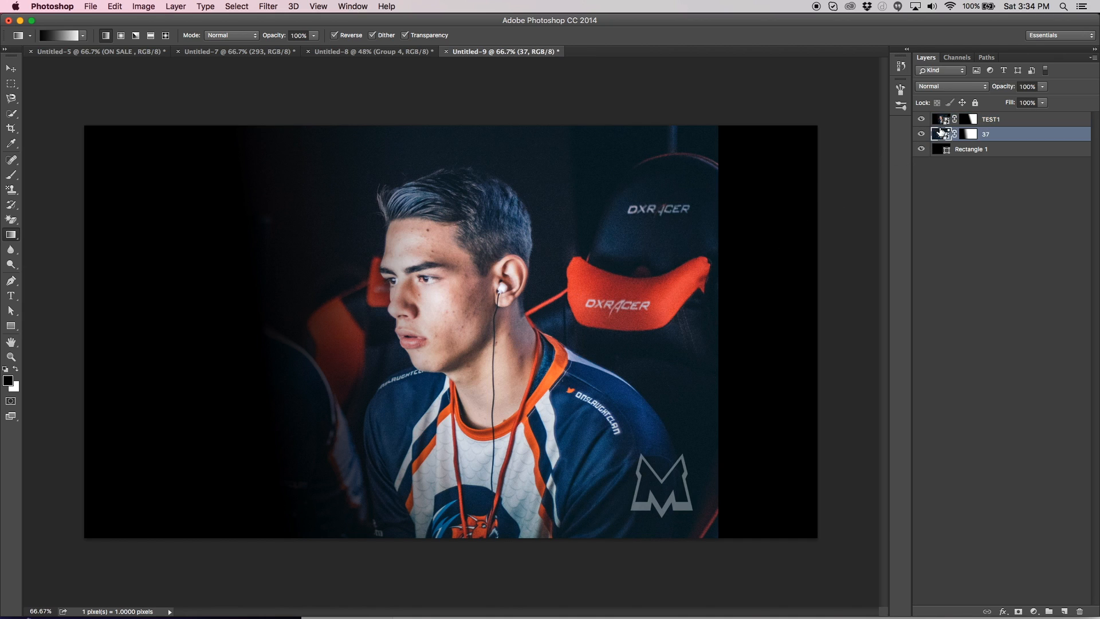
left_click(921, 118)
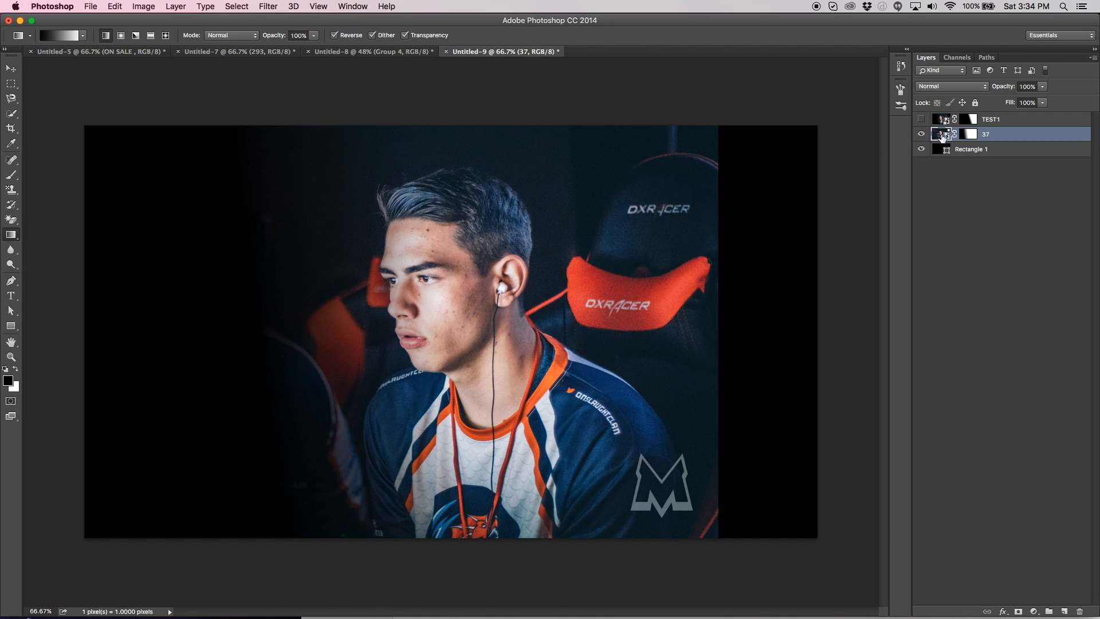
left_click(921, 134)
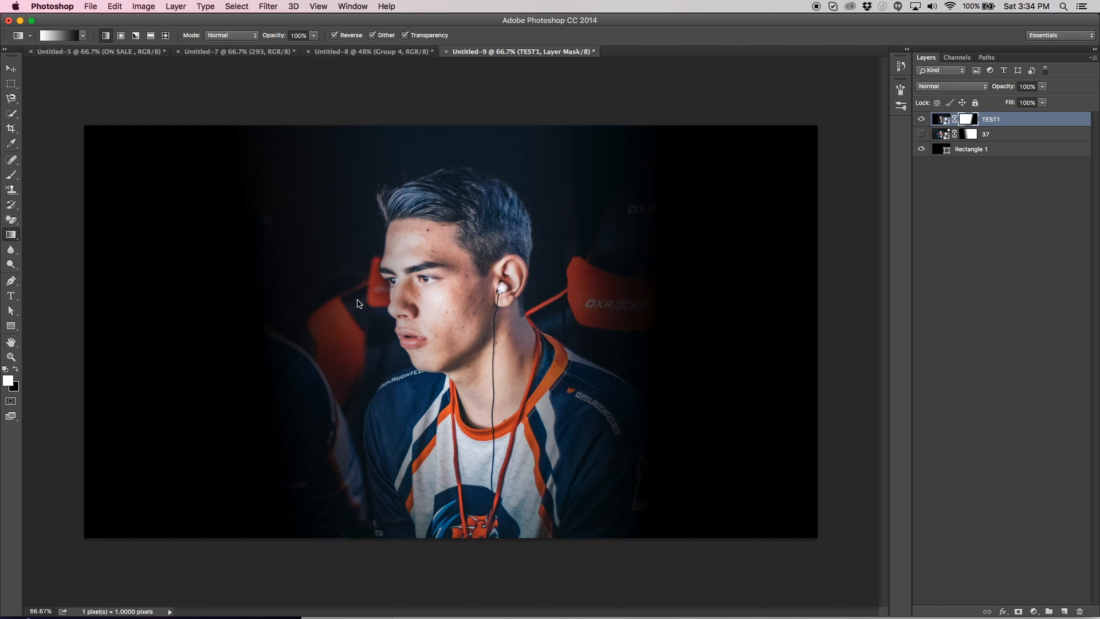
- Shift the faded TEST1 photo left with the Move tool to centre the player, then select layer 37
left_click(12, 68)
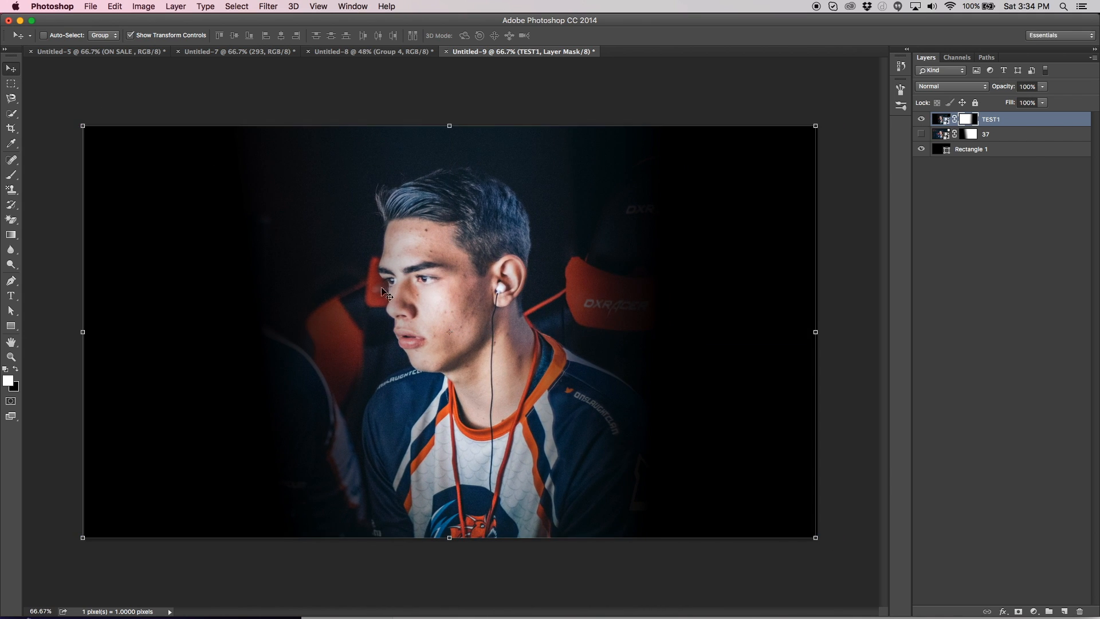
left_click_drag(383, 293, 492, 285)
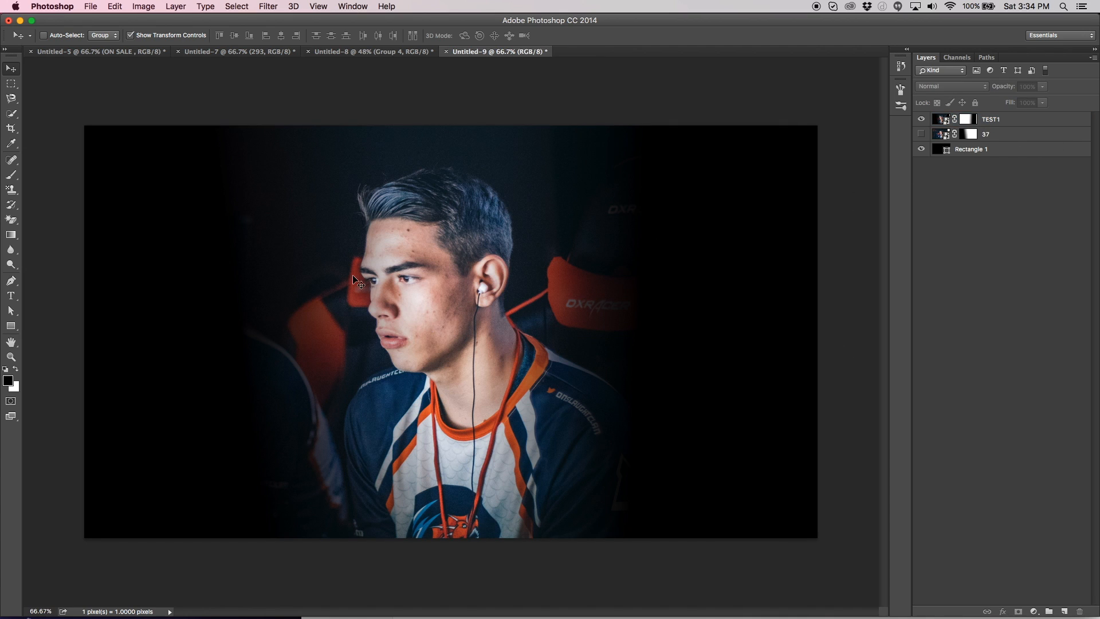
mouse_move(389, 263)
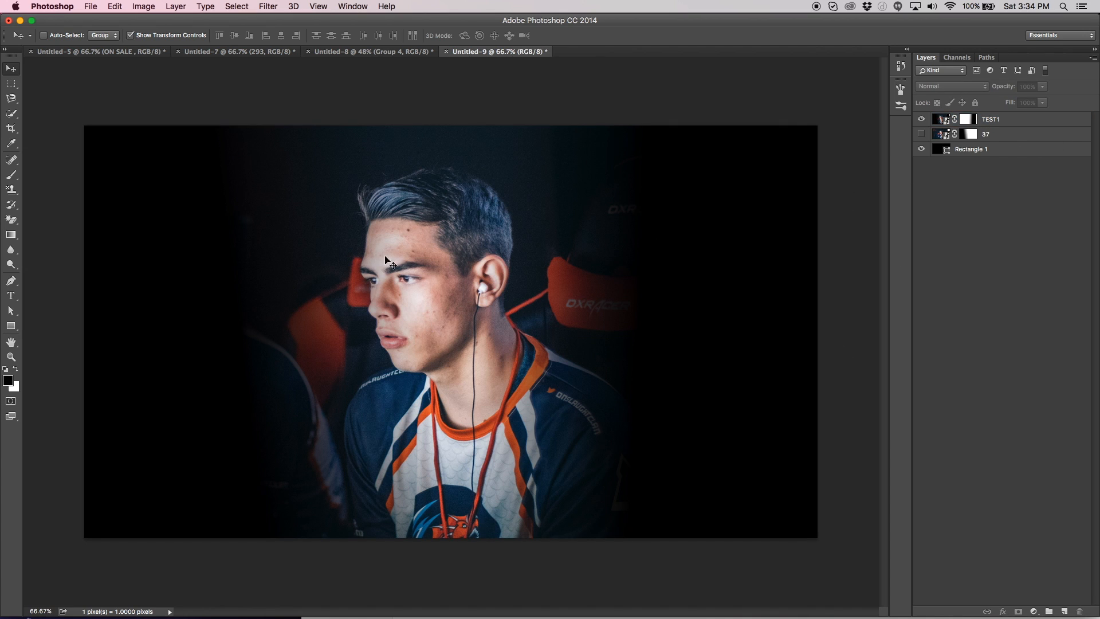
left_click(983, 134)
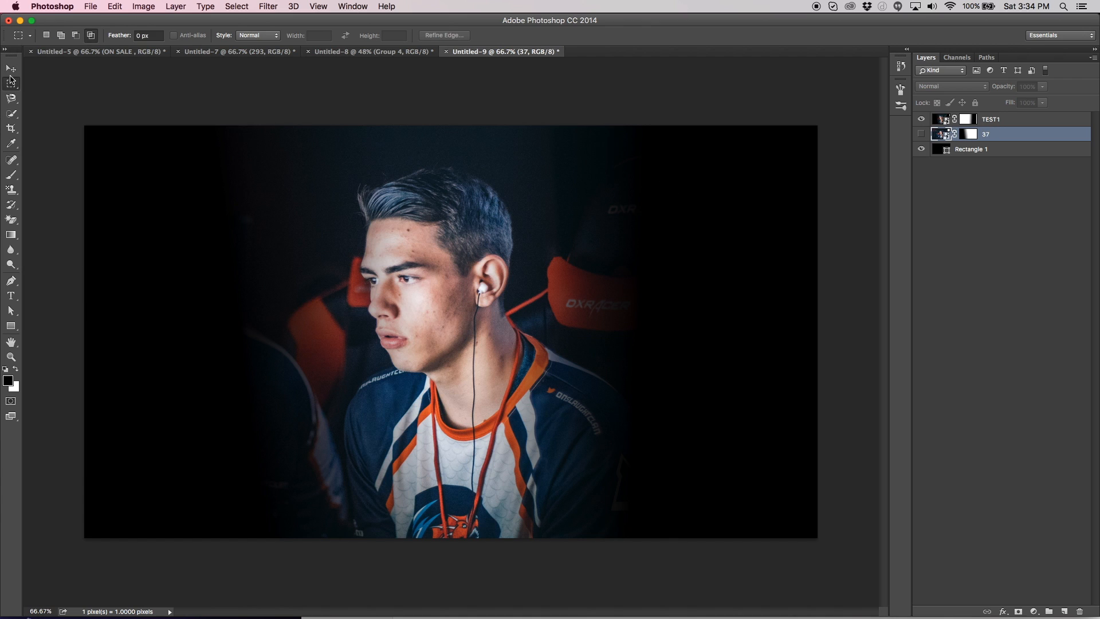
left_click(11, 68)
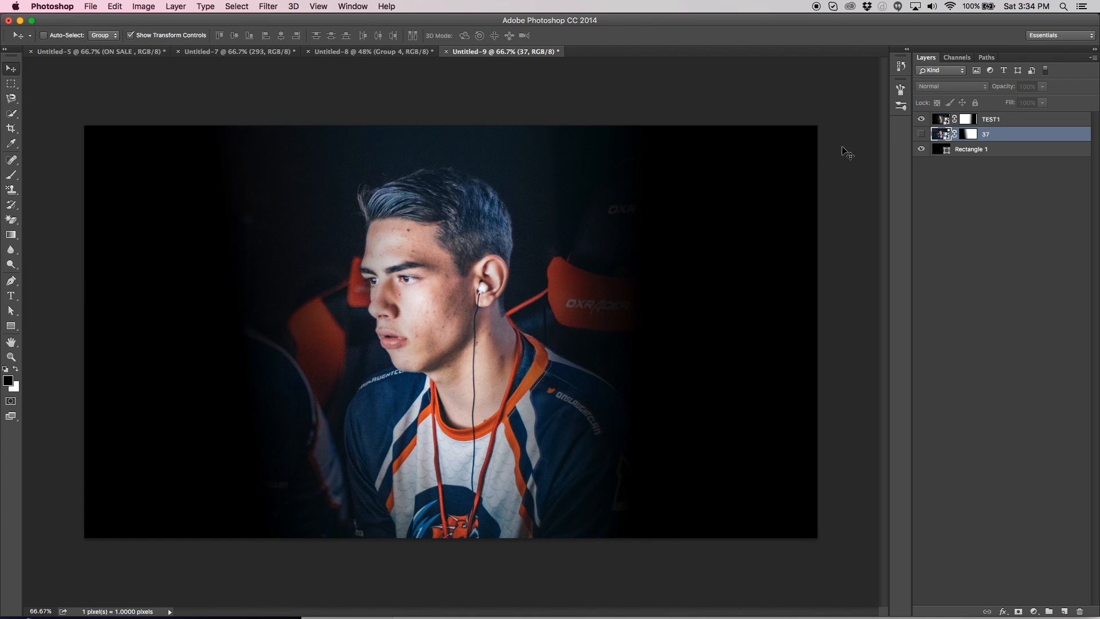